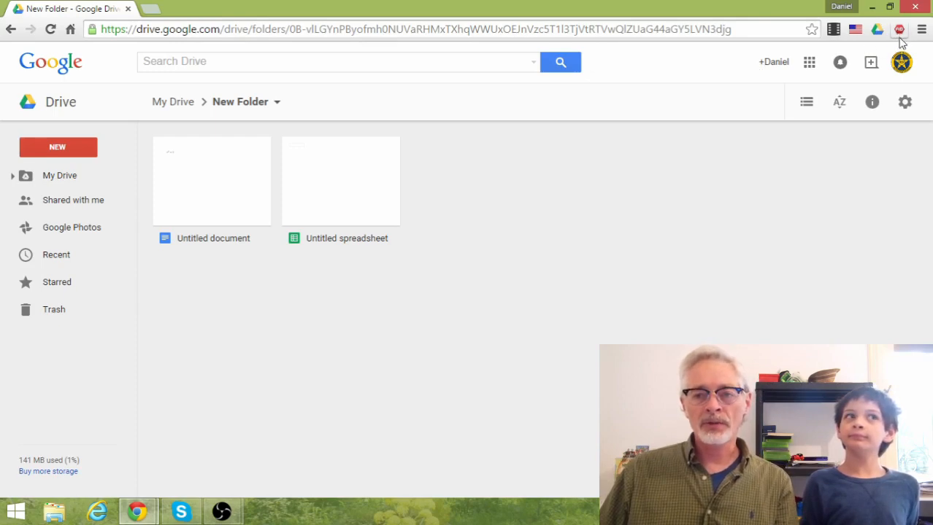
mouse_move(899, 30)
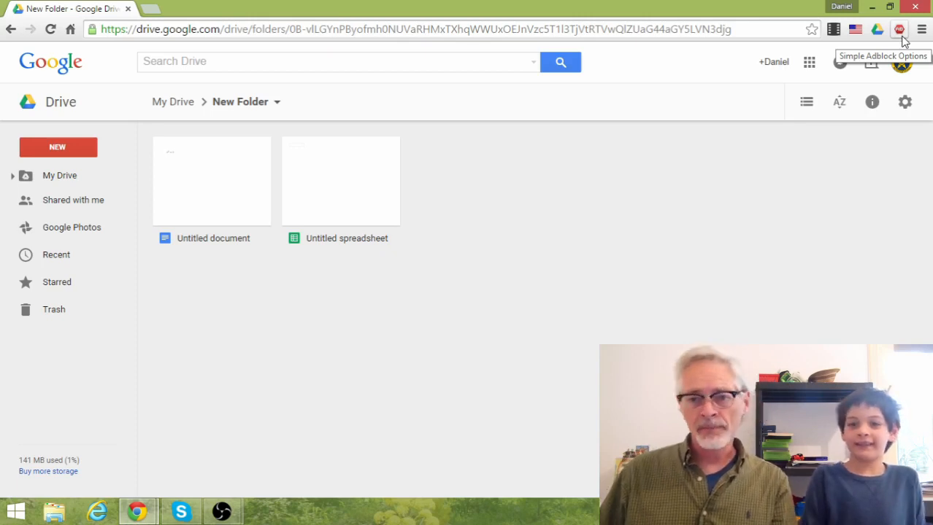
mouse_move(876, 29)
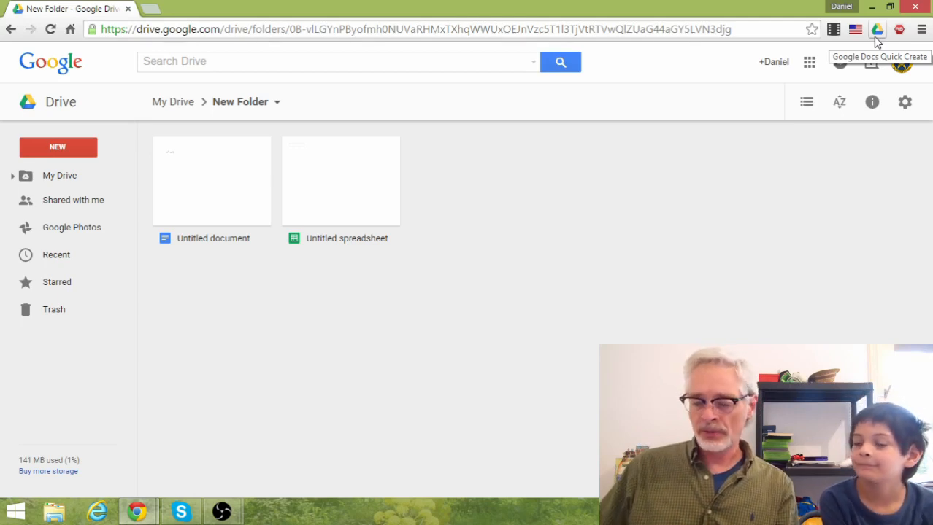
- Browse the quick-create list of new Google files and Drive's add options, then dismiss them
click(875, 30)
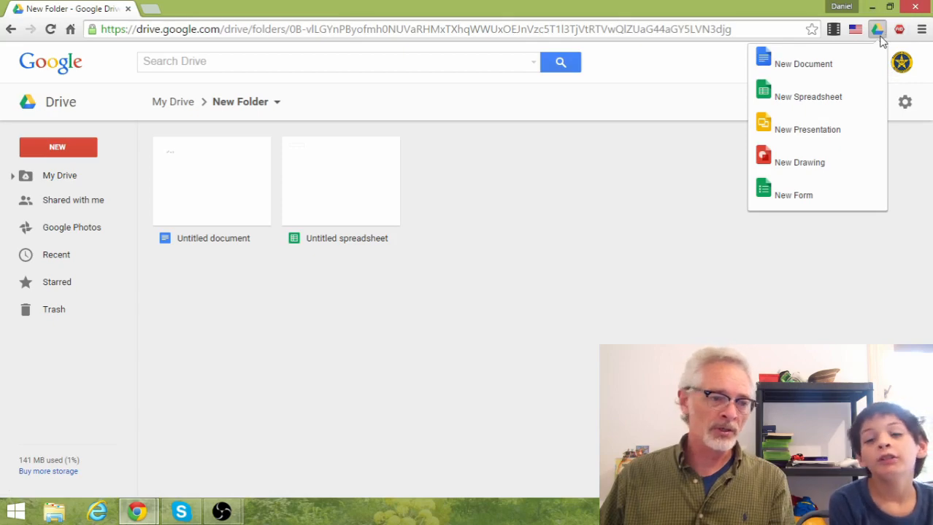
mouse_move(875, 29)
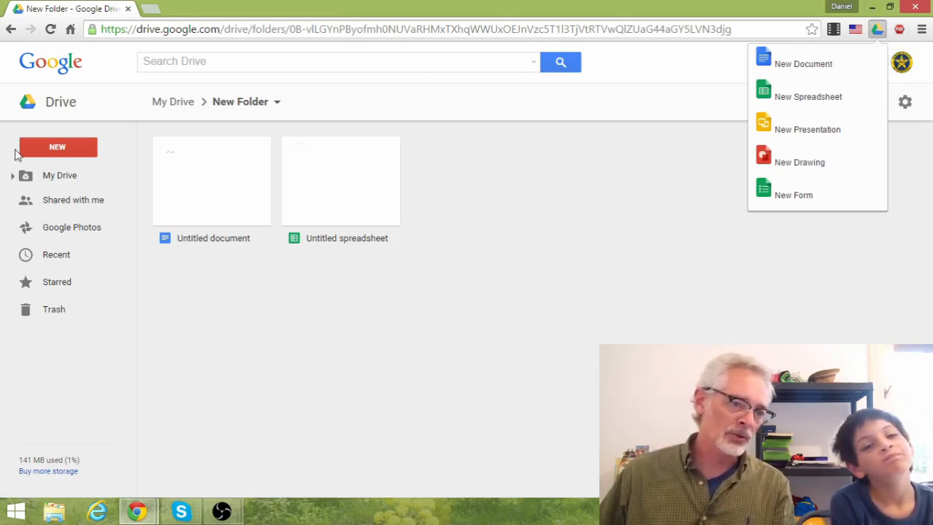
right_click(474, 409)
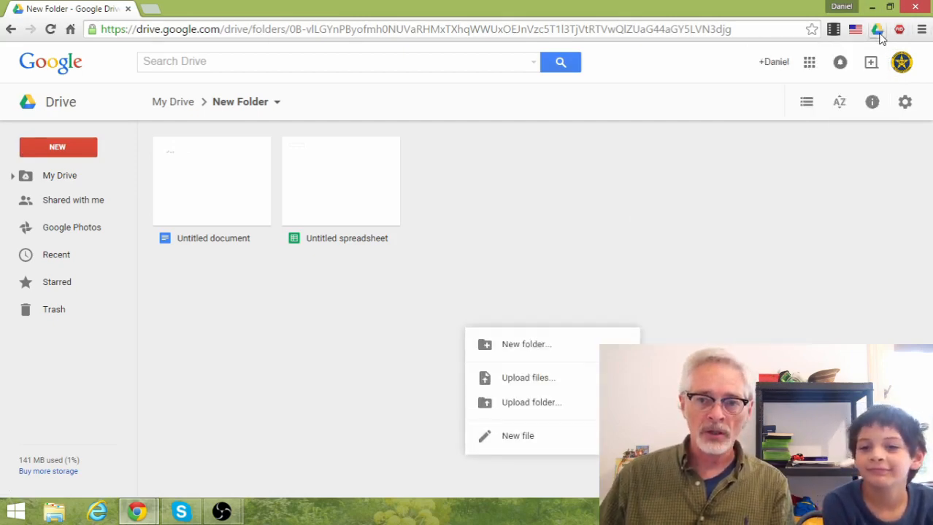
click(877, 29)
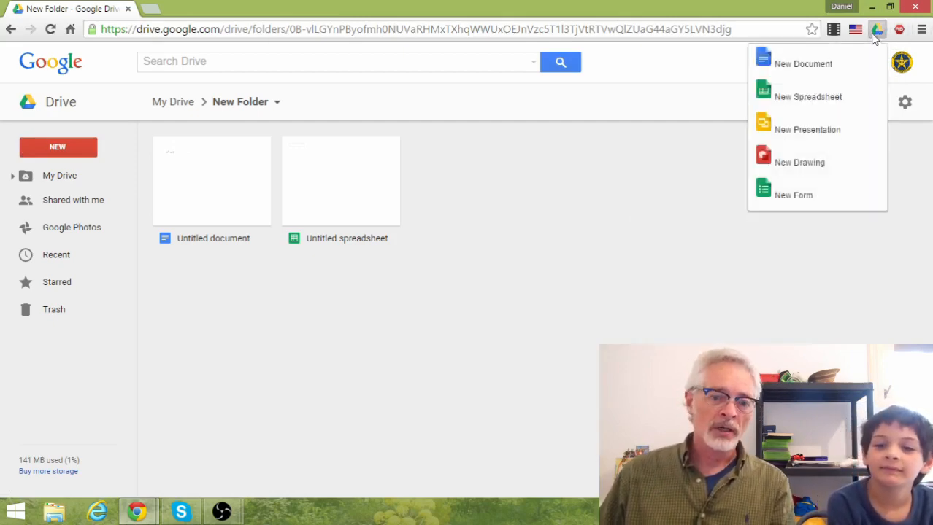
mouse_move(780, 259)
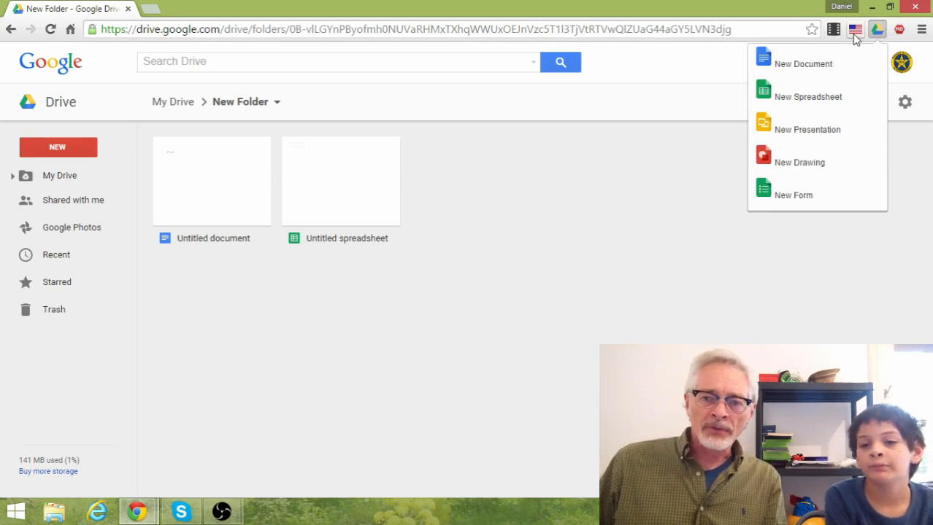
click(855, 29)
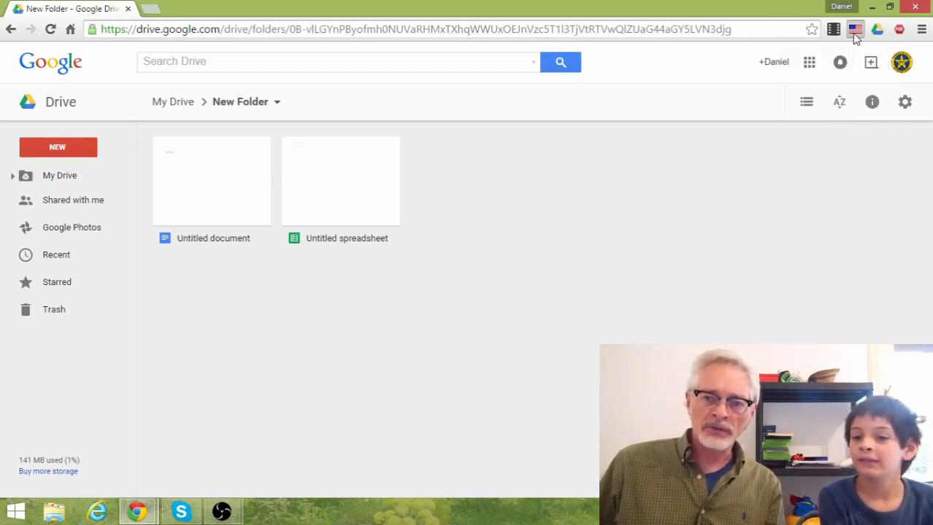
- Show the Hola VPN panel browsing from the United States and look through its country list
click(855, 29)
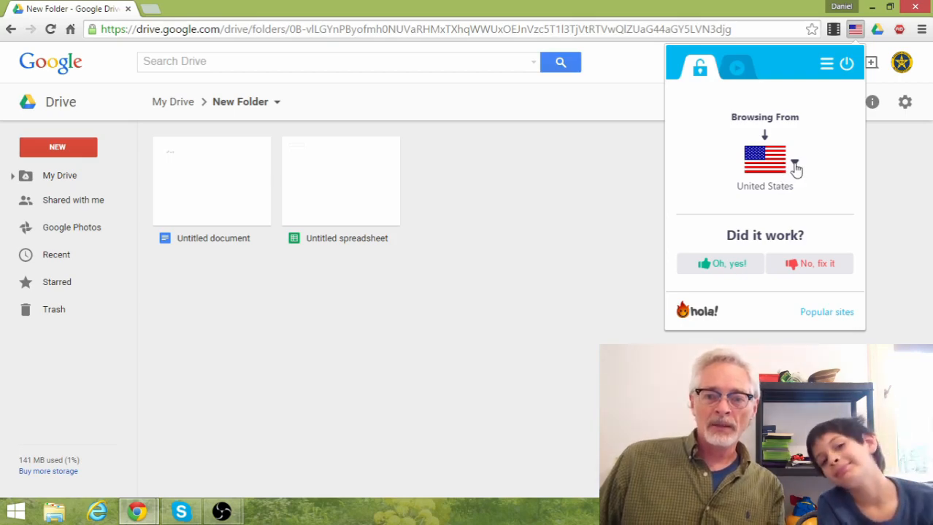
click(794, 162)
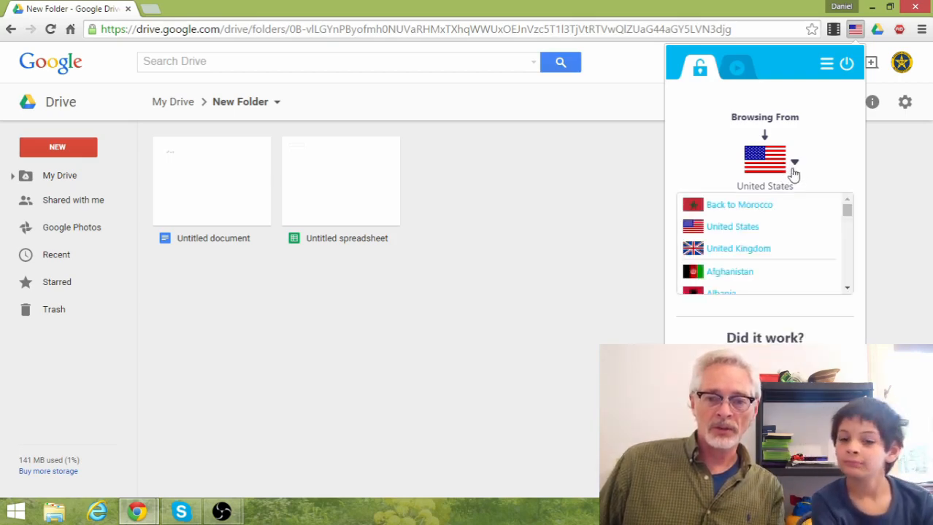
scroll(down, 3)
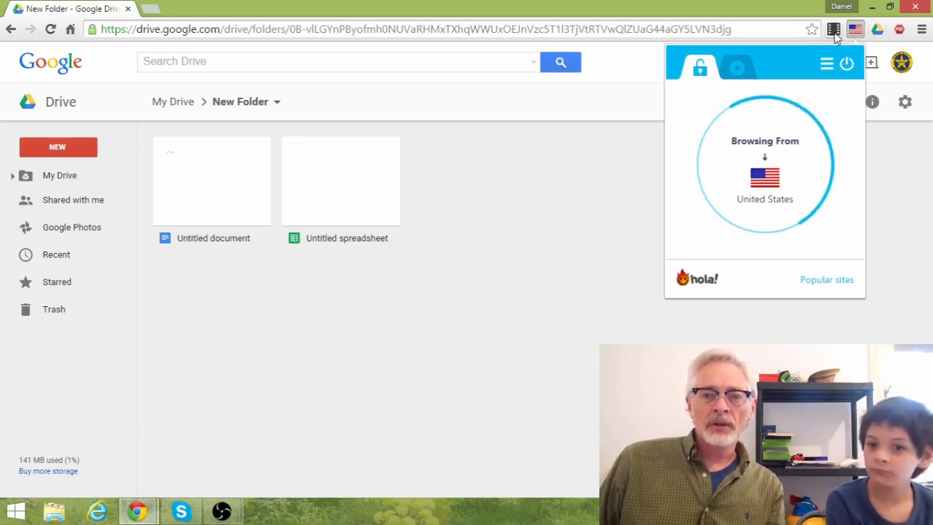
- Dismiss Hola, view Screencastify's recording settings panel and return to the Drive folder
click(832, 29)
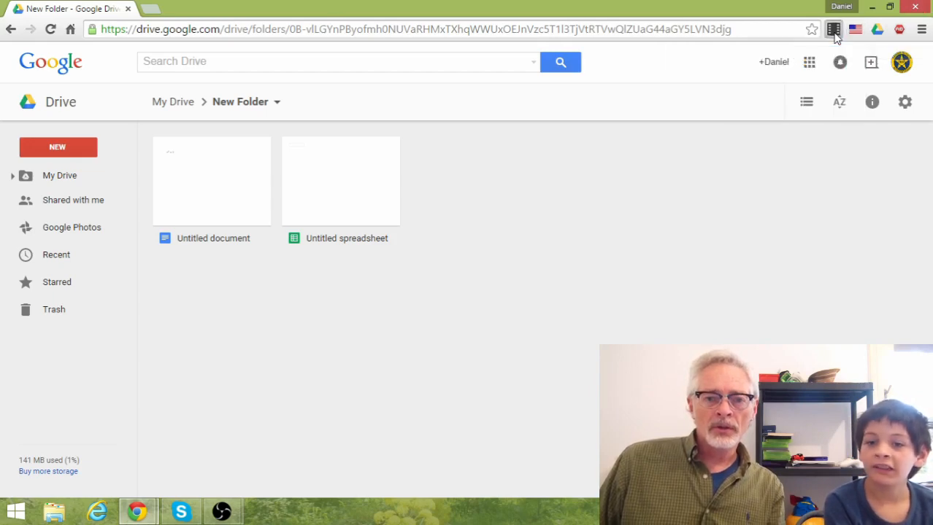
click(834, 30)
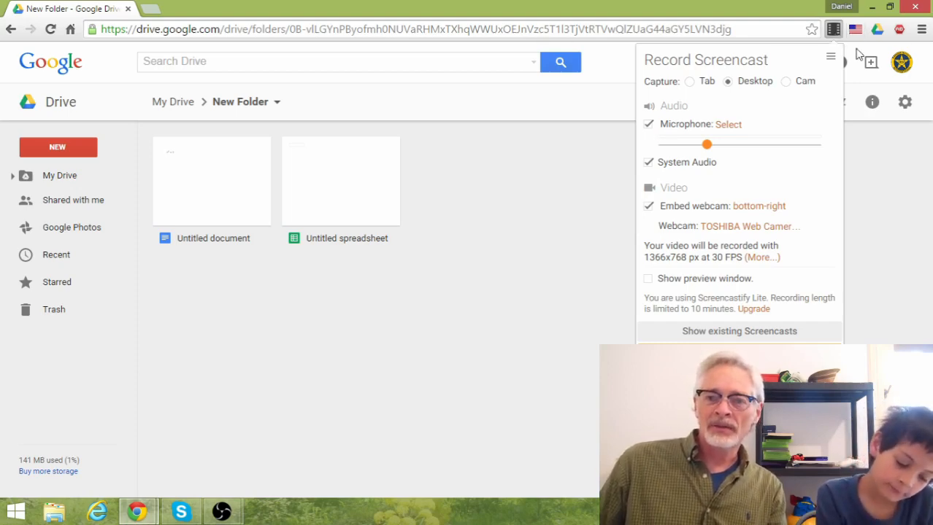
click(533, 115)
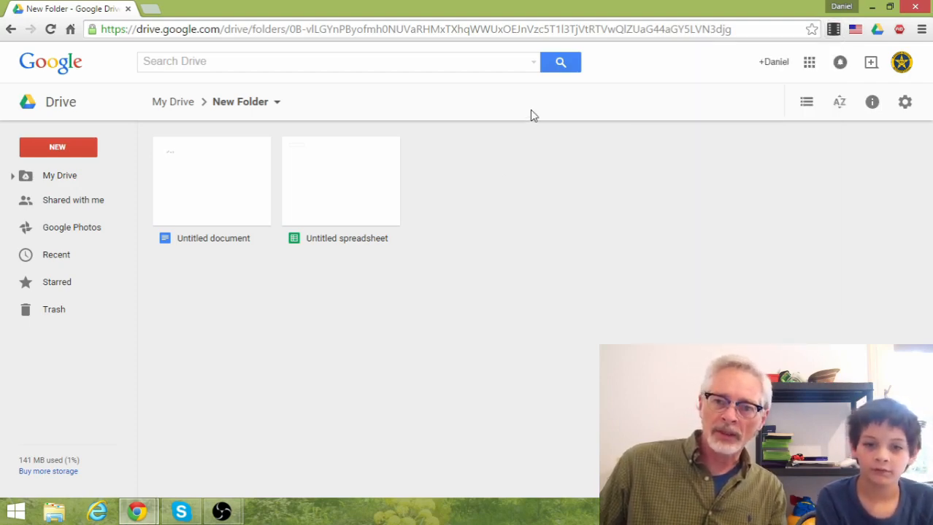
mouse_move(838, 45)
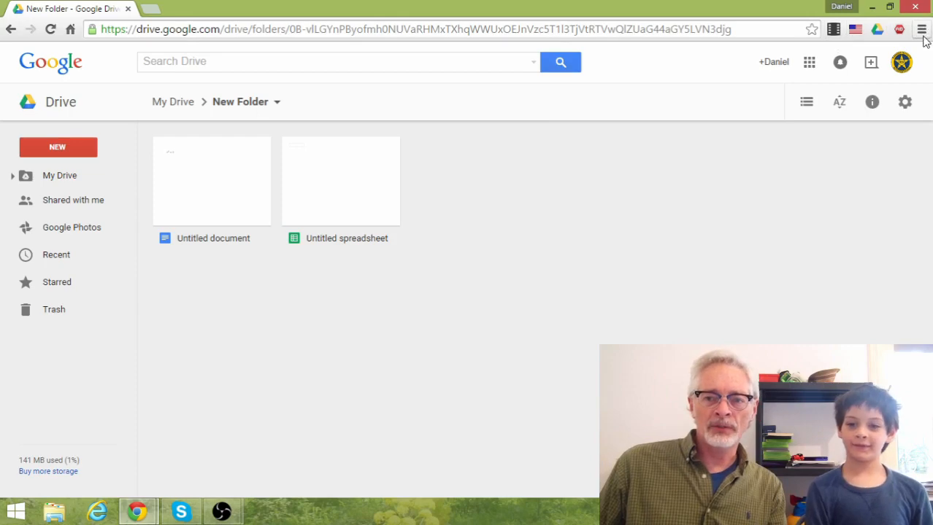
- Go to Chrome Settings and switch to the installed extensions page
click(921, 29)
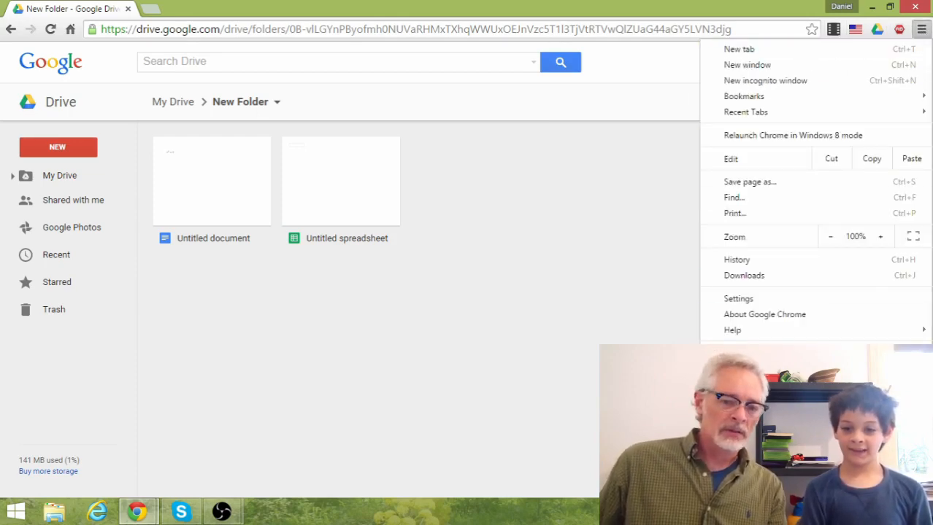
mouse_move(792, 134)
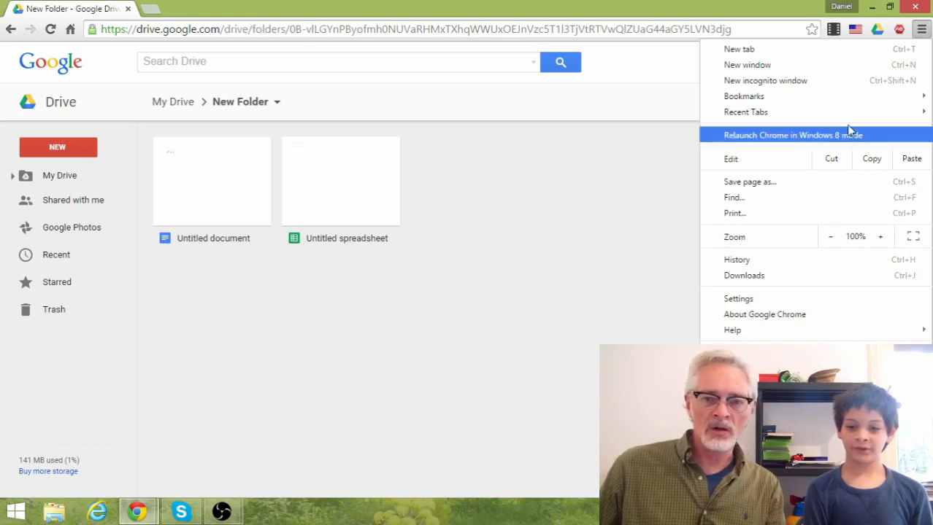
mouse_move(752, 299)
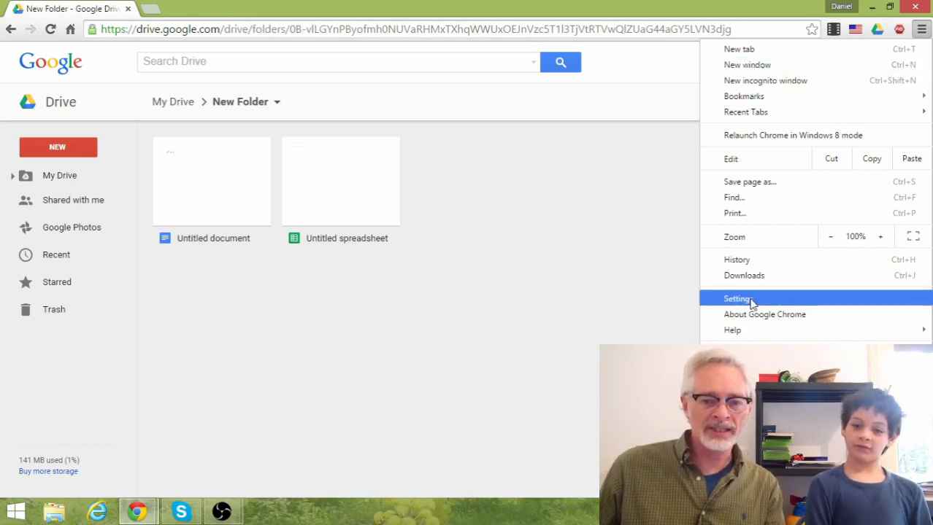
click(737, 298)
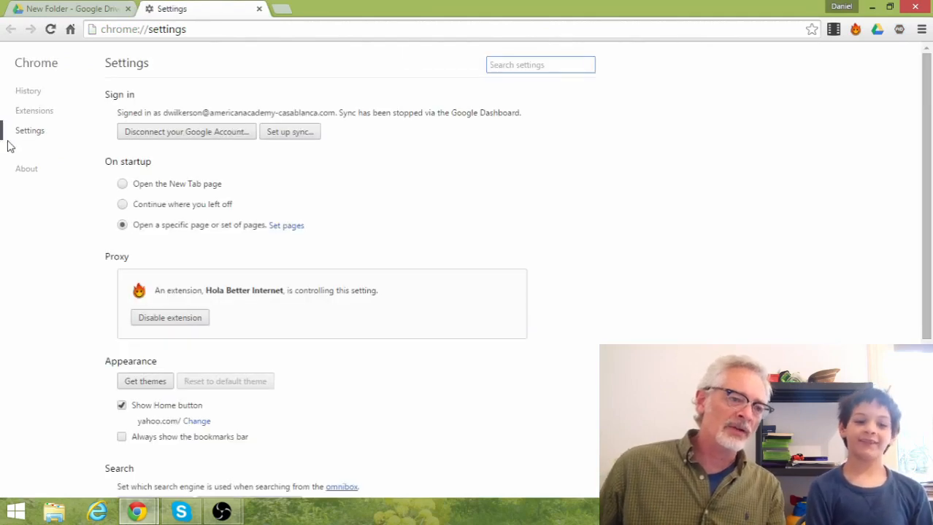
click(35, 111)
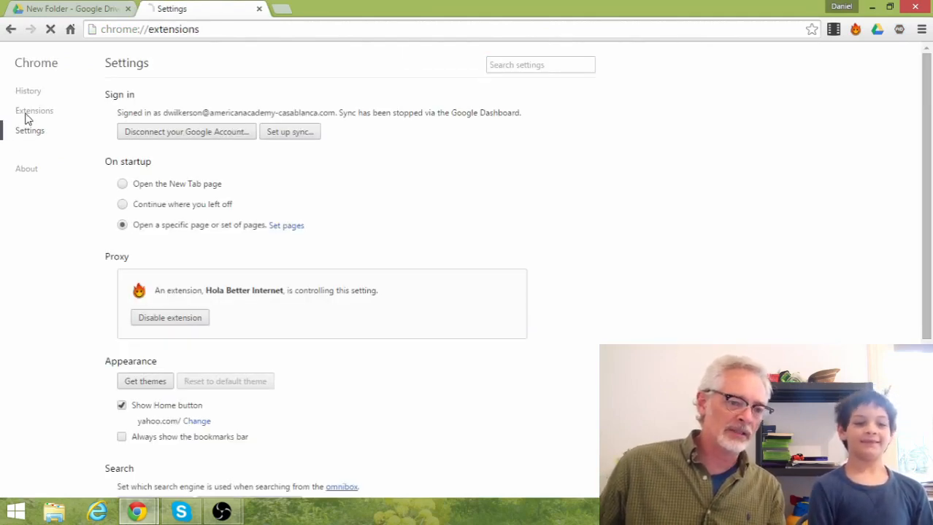
- View the installed extensions list: Quick Create, Google Forms, Hola, Screencastify and Simply Block Ads
click(35, 111)
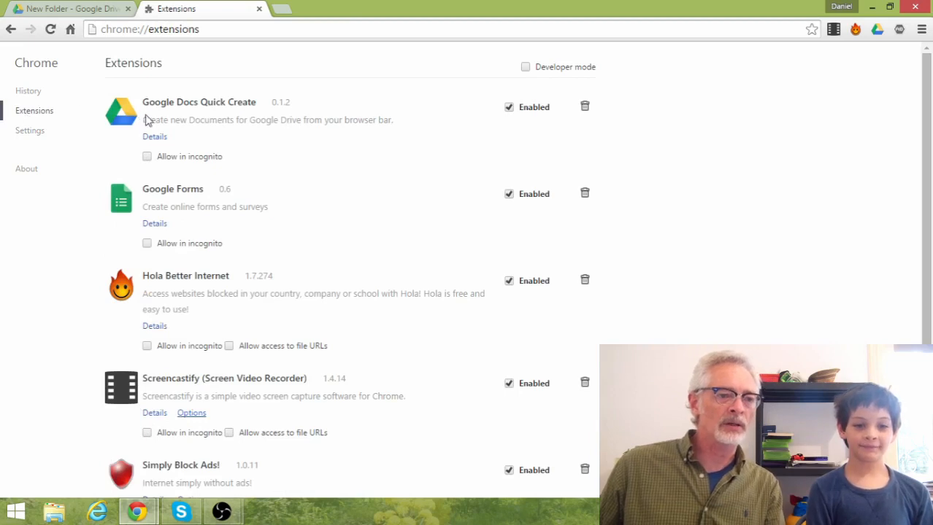
mouse_move(190, 124)
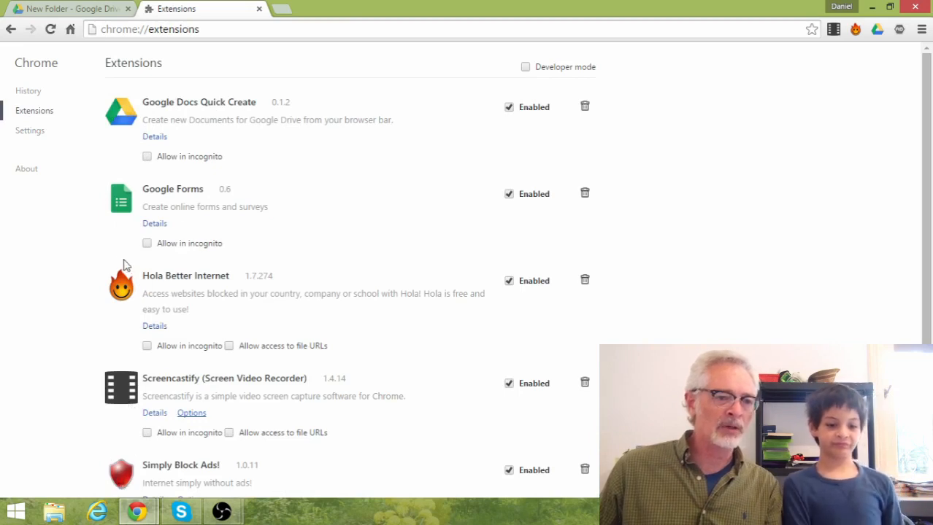
mouse_move(224, 225)
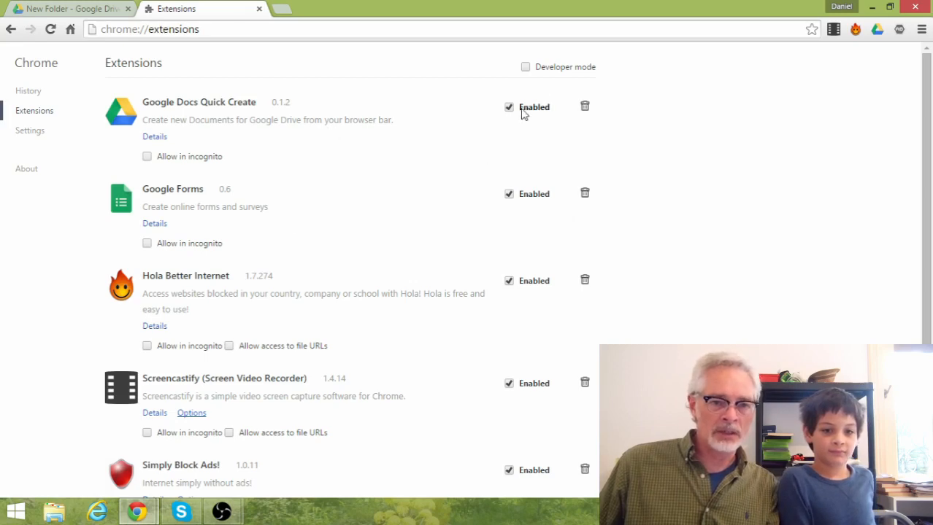
mouse_move(585, 108)
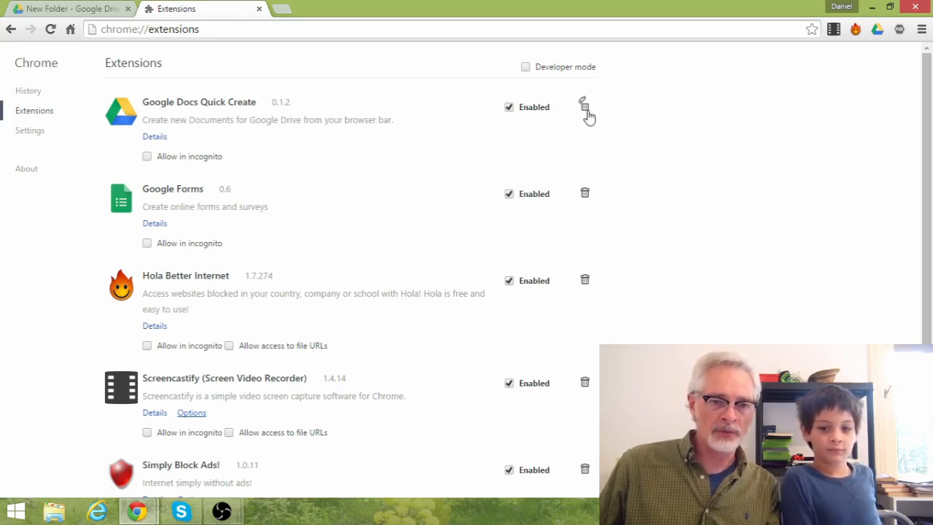
mouse_move(591, 134)
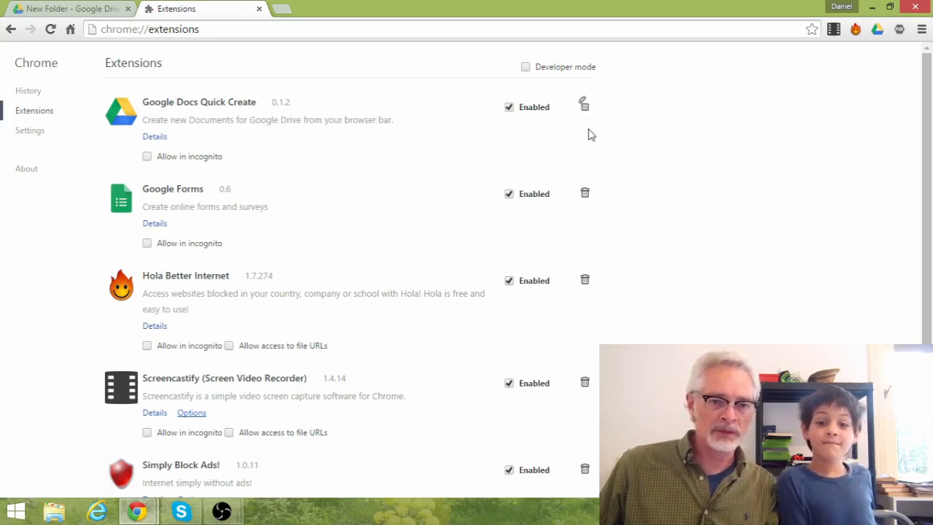
mouse_move(587, 283)
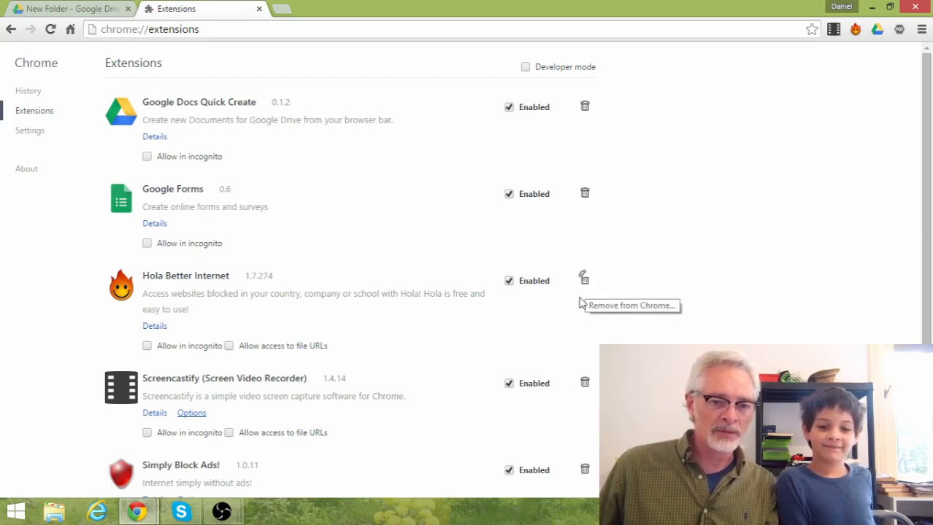
mouse_move(584, 474)
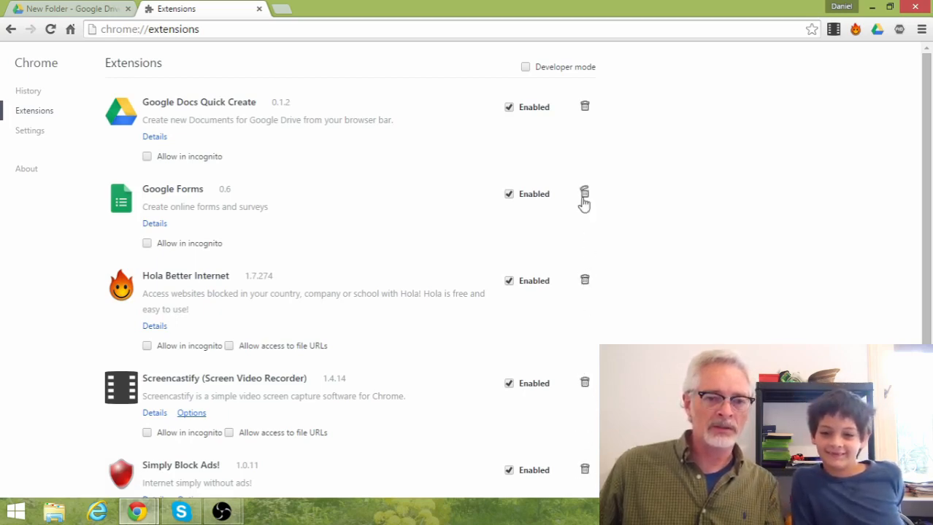
mouse_move(584, 105)
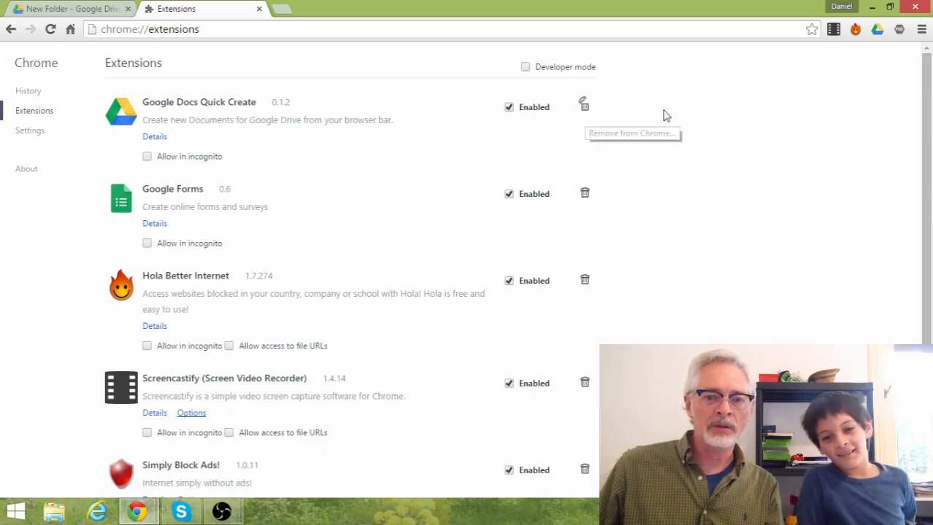
click(584, 102)
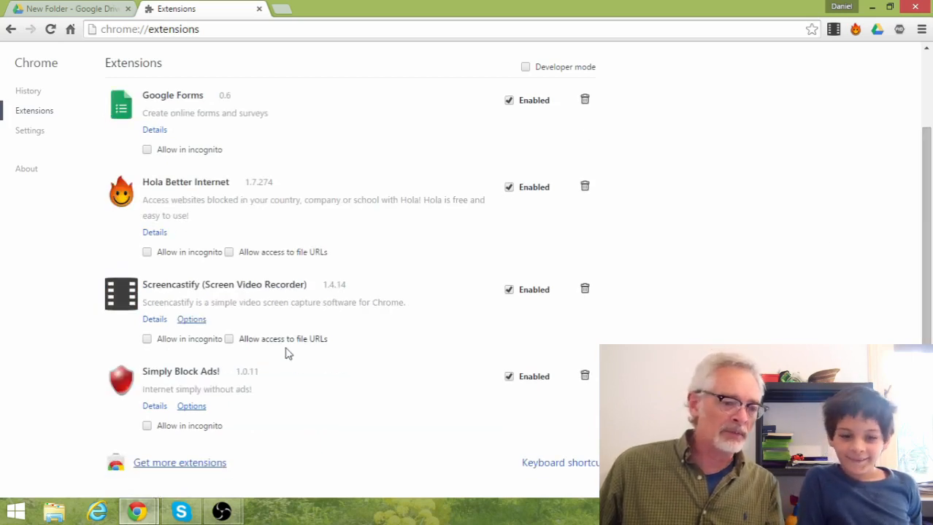
mouse_move(146, 481)
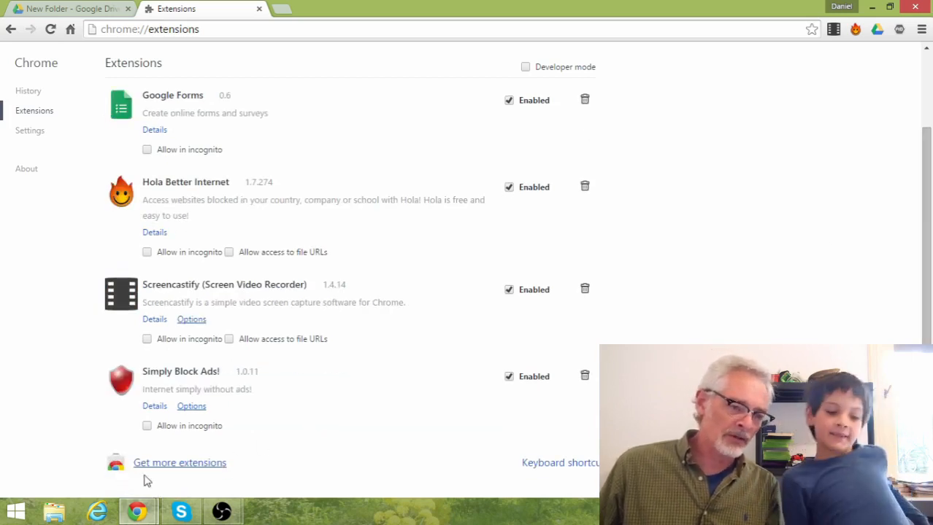
mouse_move(180, 463)
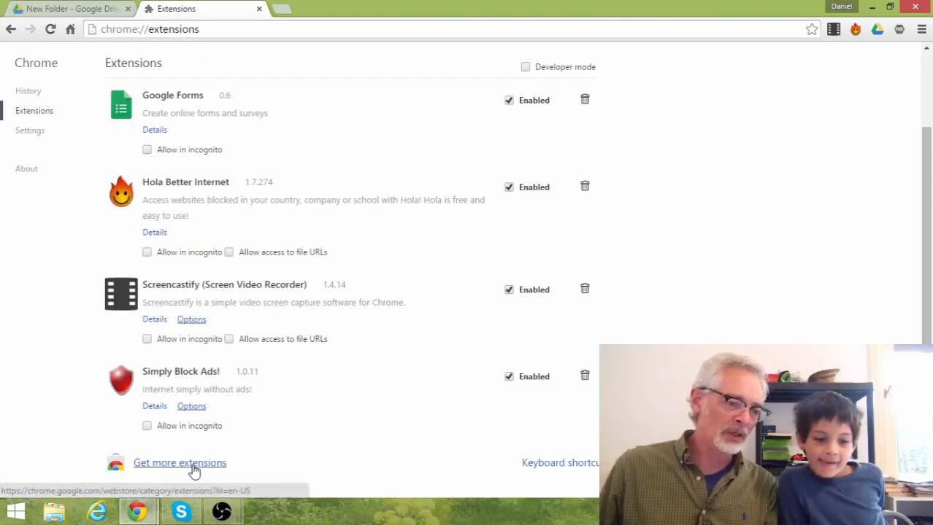
- Go to the Chrome Web Store via Get more extensions and switch to the Apps category
click(179, 463)
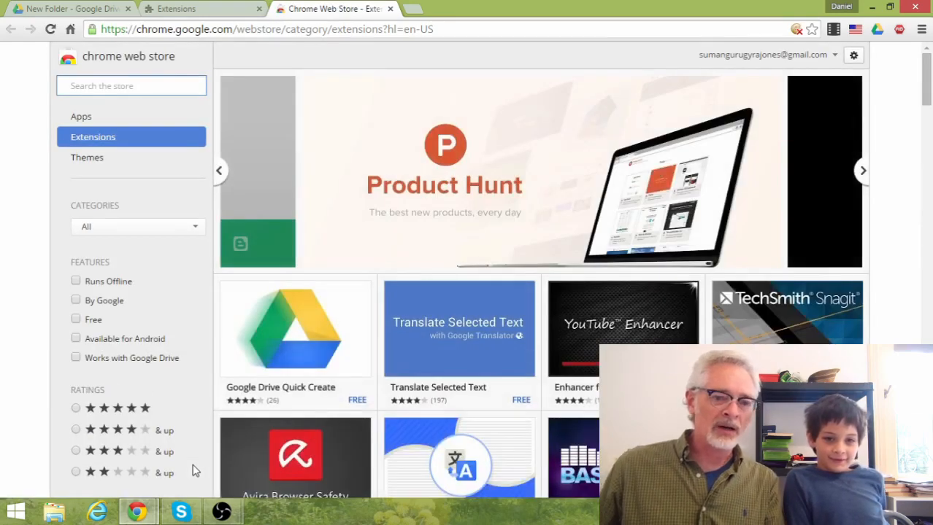
mouse_move(80, 191)
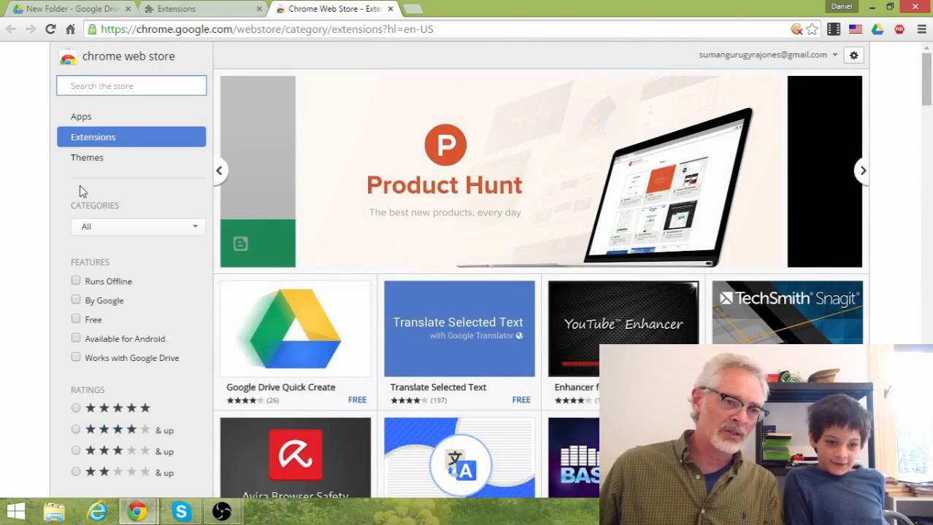
mouse_move(84, 144)
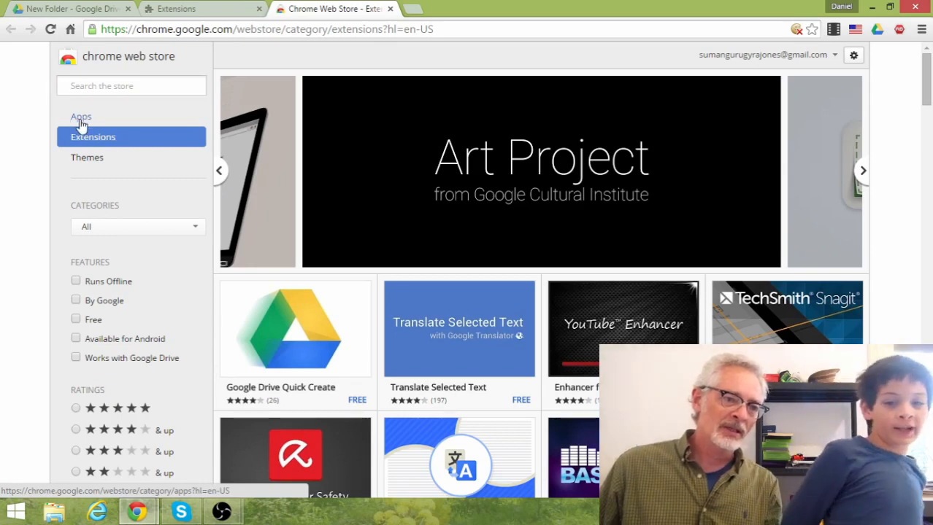
click(80, 117)
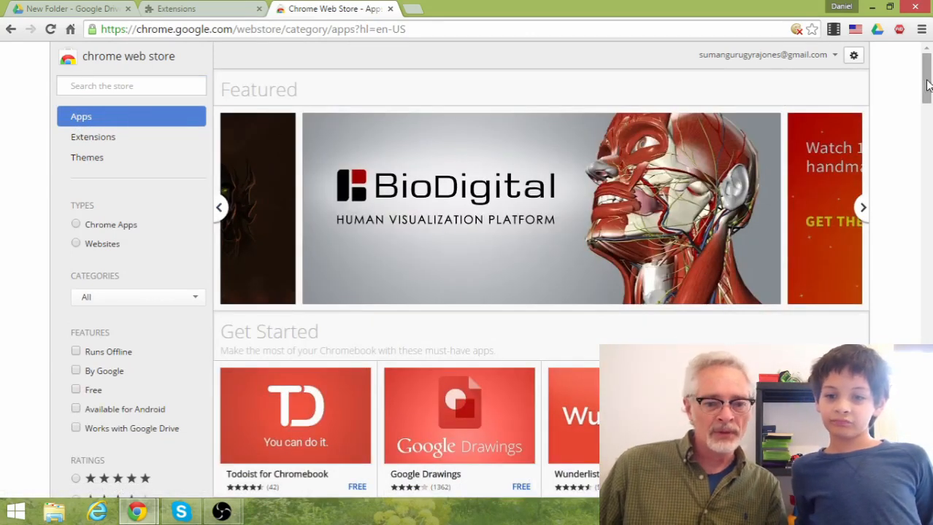
- Look through the Apps collections: Get Started, games, creativity, weather and music
scroll(down, 3)
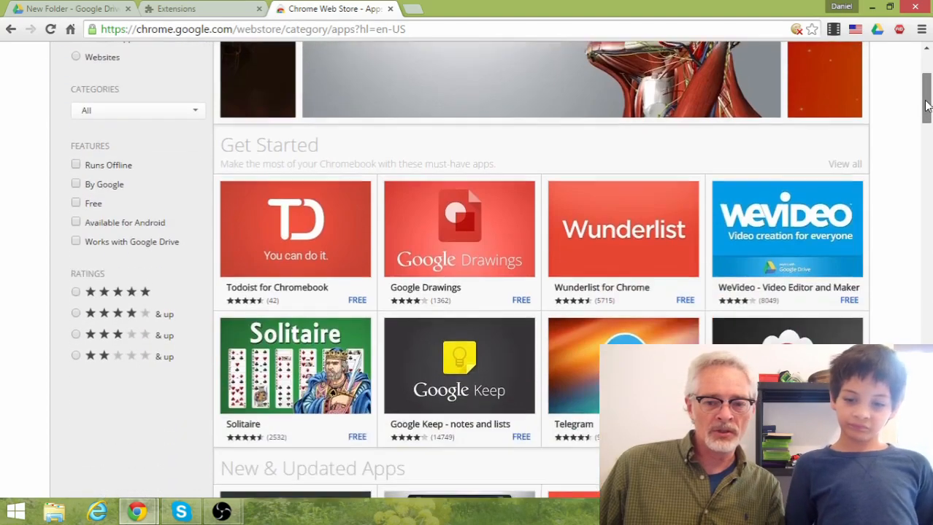
scroll(down, 3)
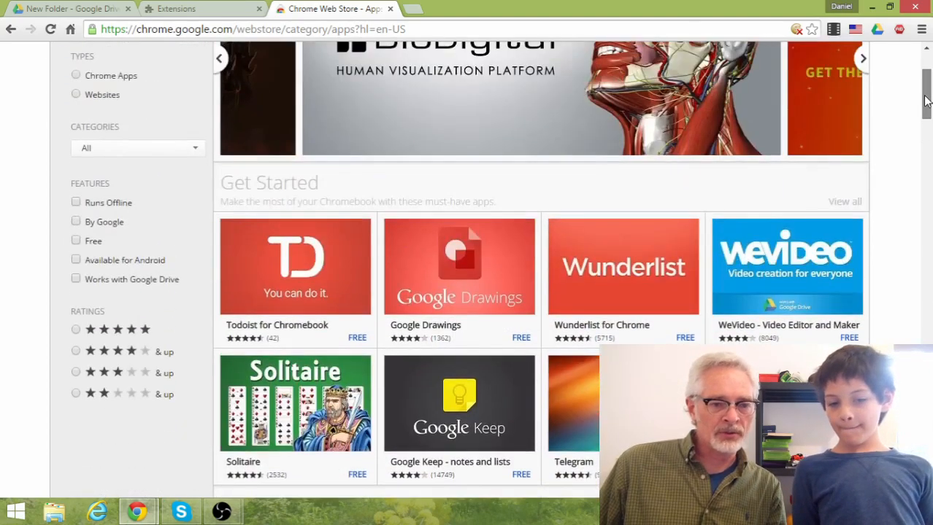
scroll(down, 3)
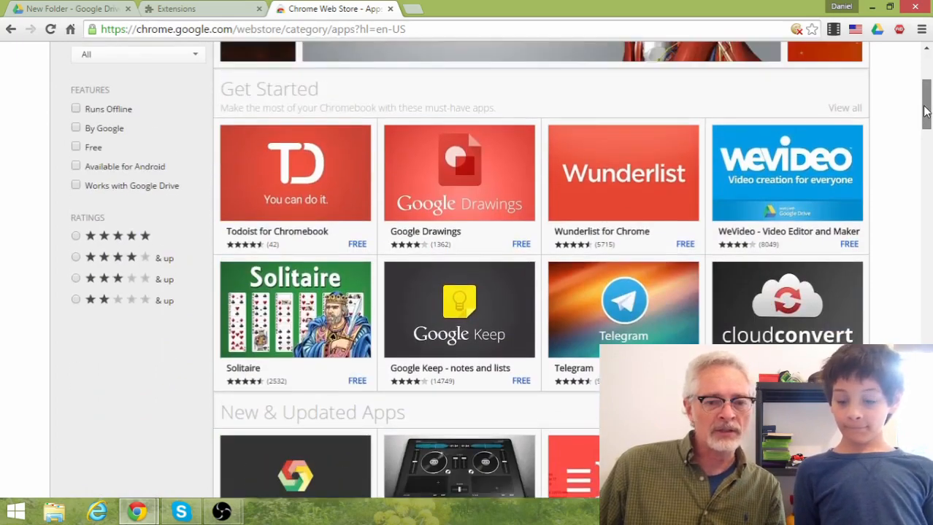
scroll(down, 3)
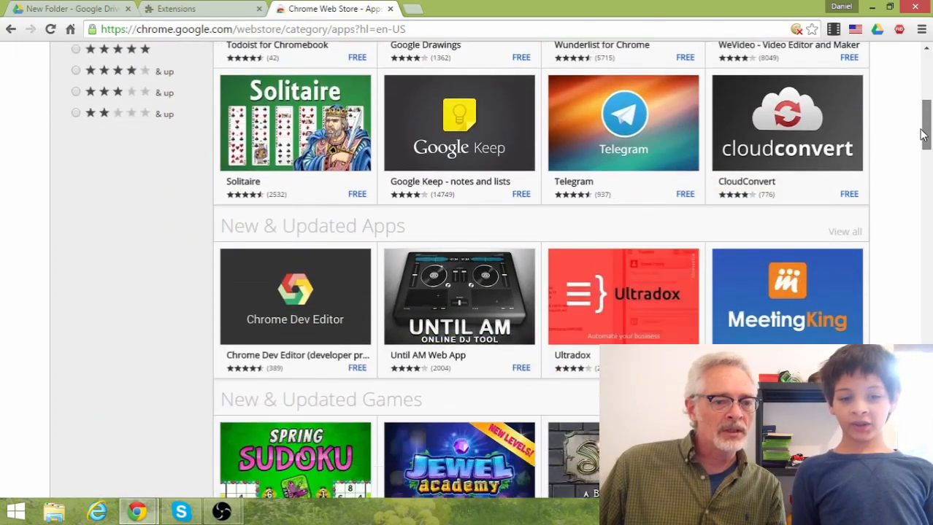
scroll(down, 3)
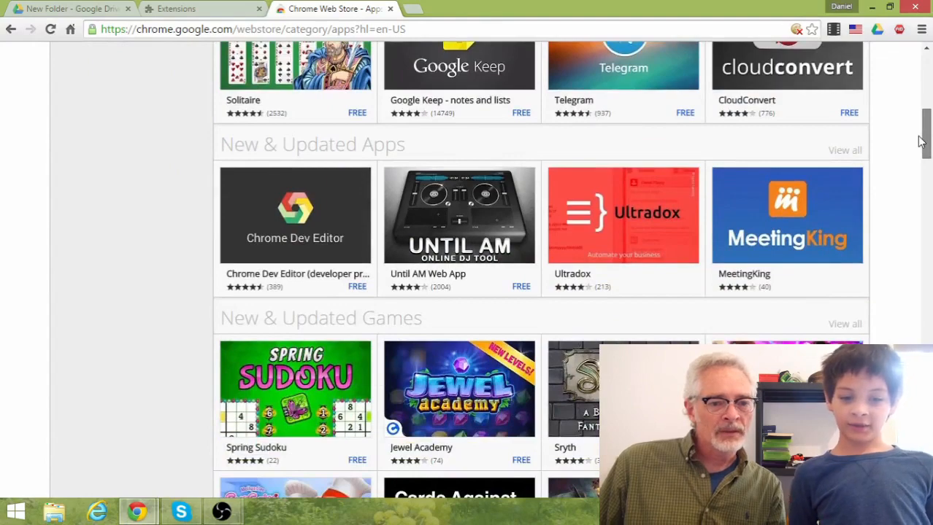
scroll(down, 3)
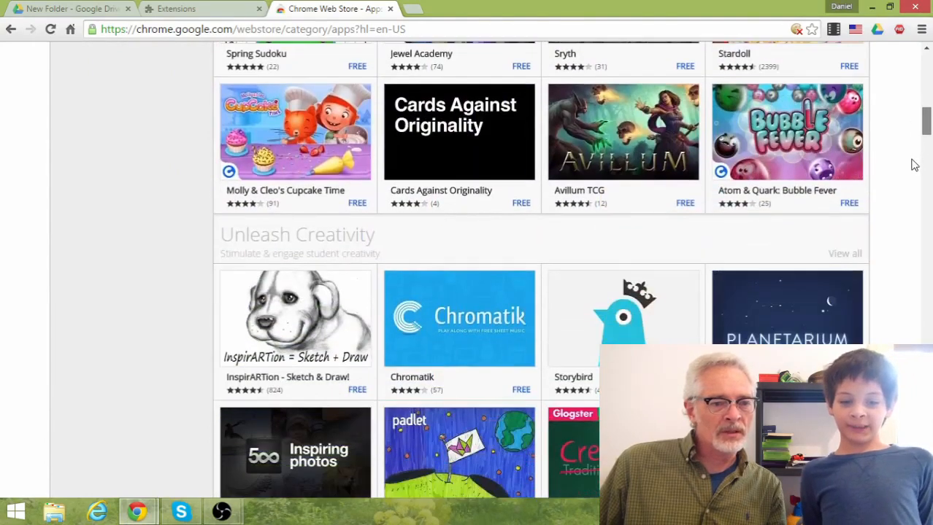
scroll(down, 3)
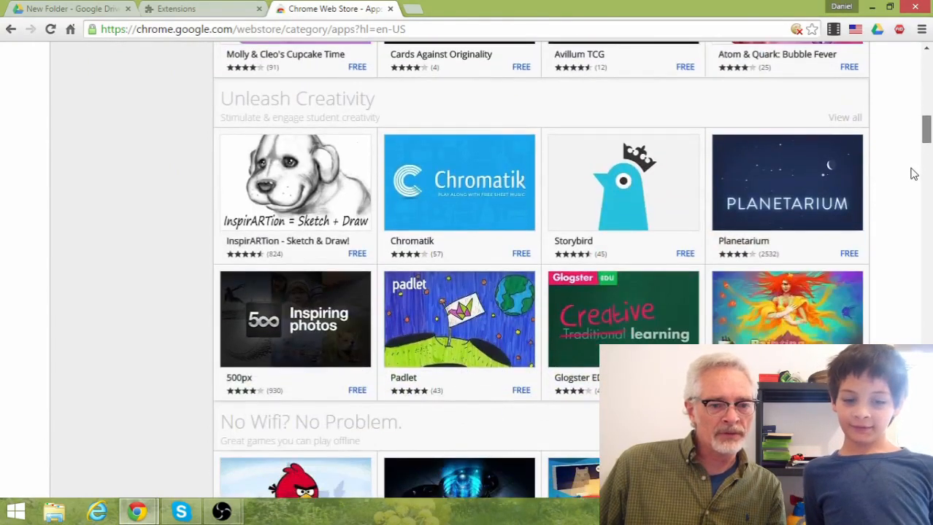
scroll(down, 3)
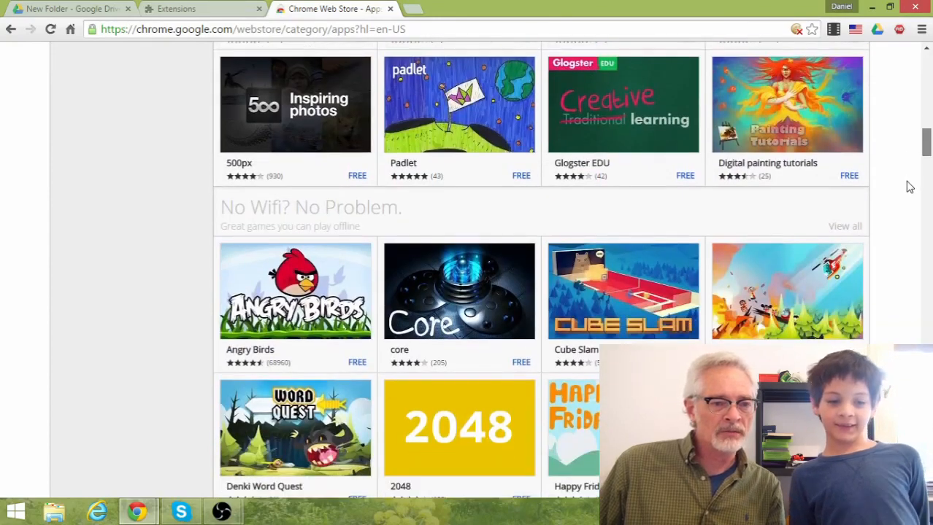
scroll(down, 3)
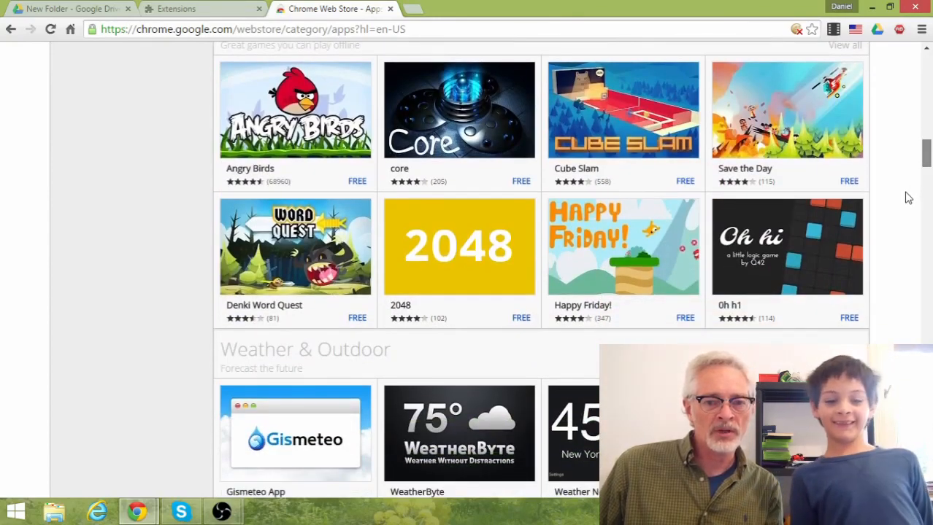
scroll(down, 3)
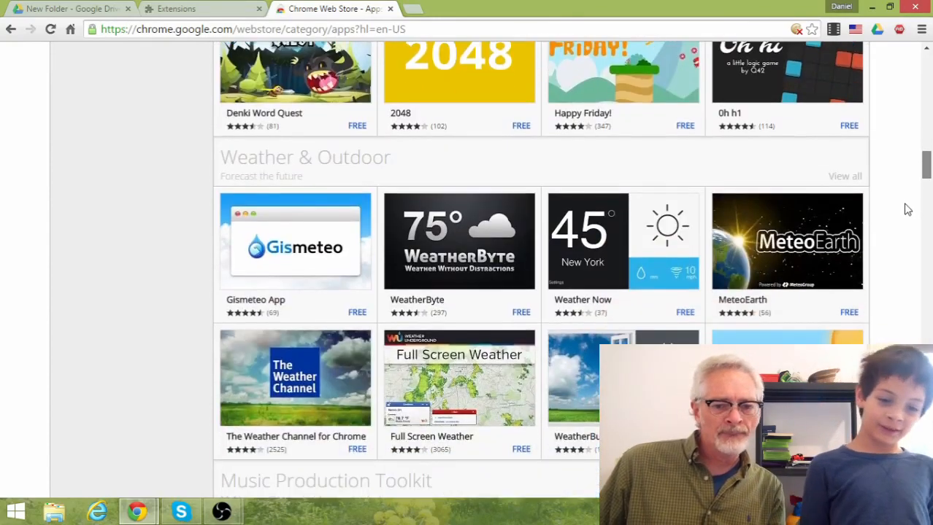
scroll(down, 3)
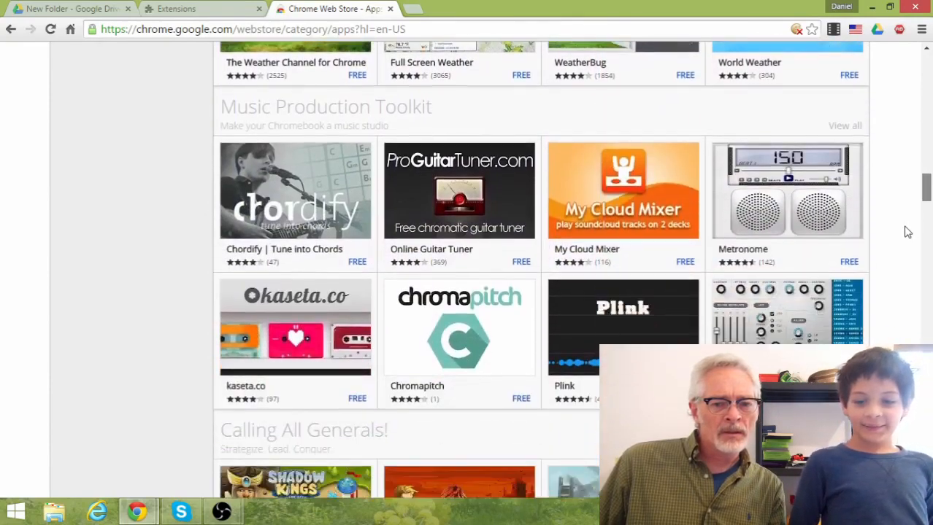
scroll(down, 3)
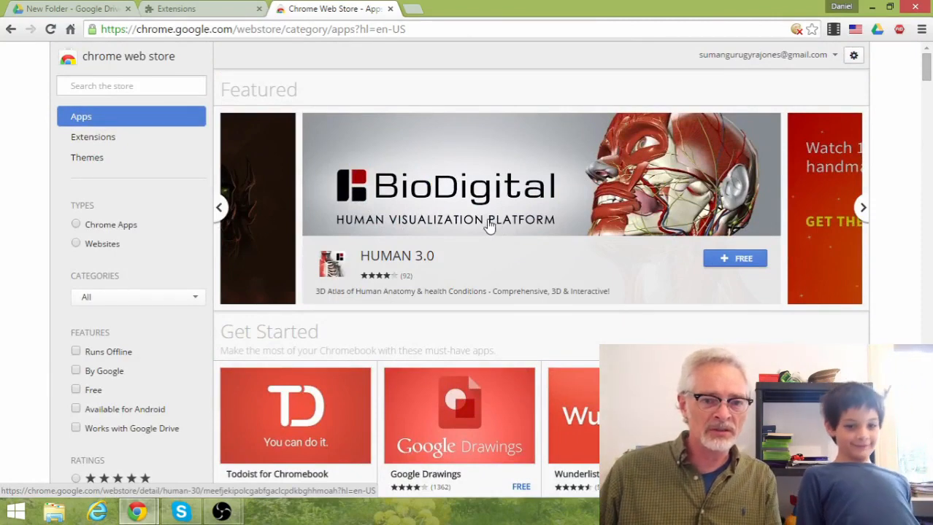
mouse_move(93, 137)
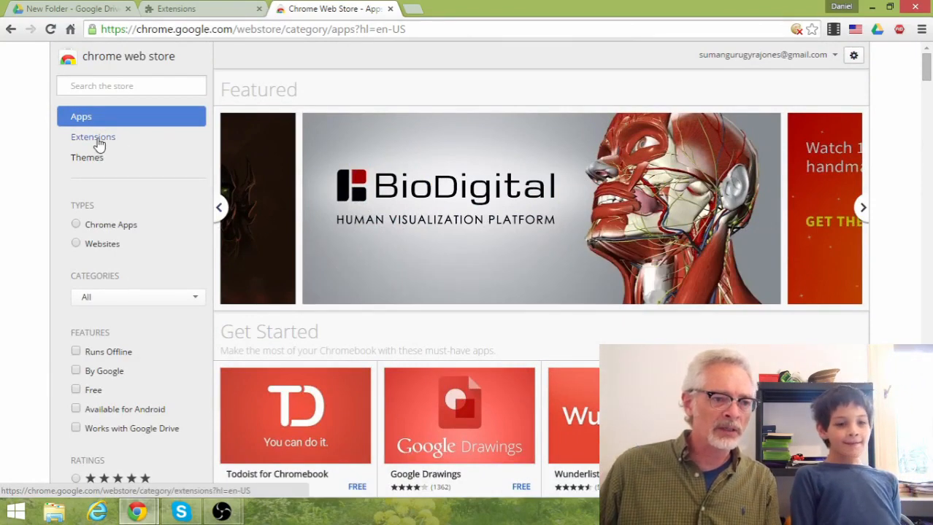
- Switch back to the Extensions category and scroll until the Instant Music tile appears
click(94, 137)
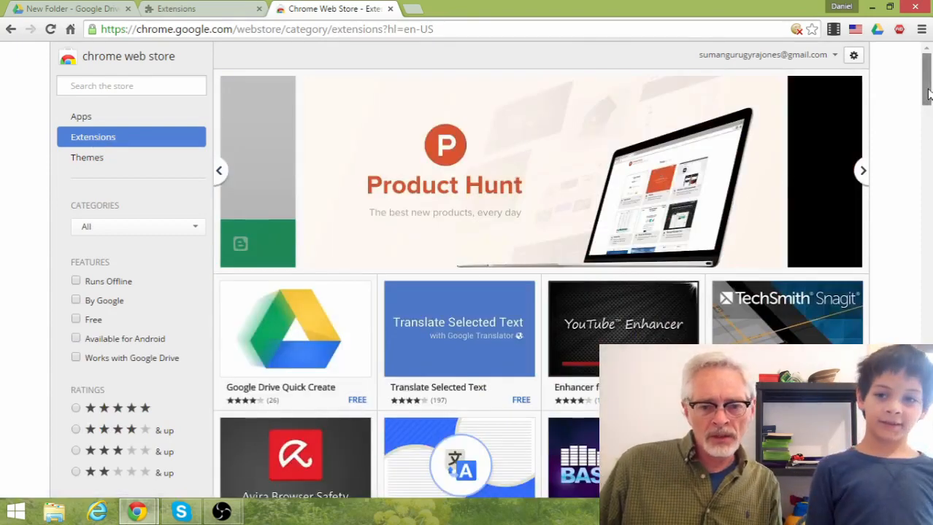
scroll(down, 3)
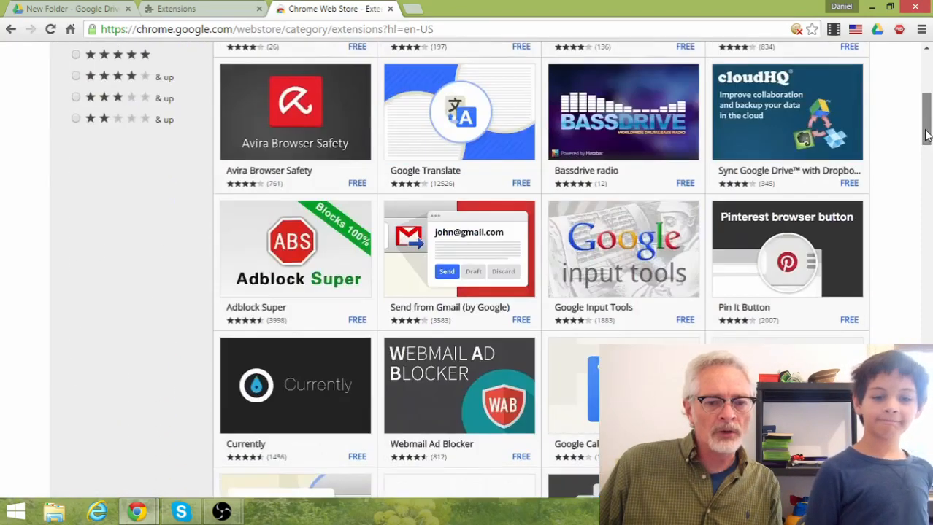
scroll(down, 3)
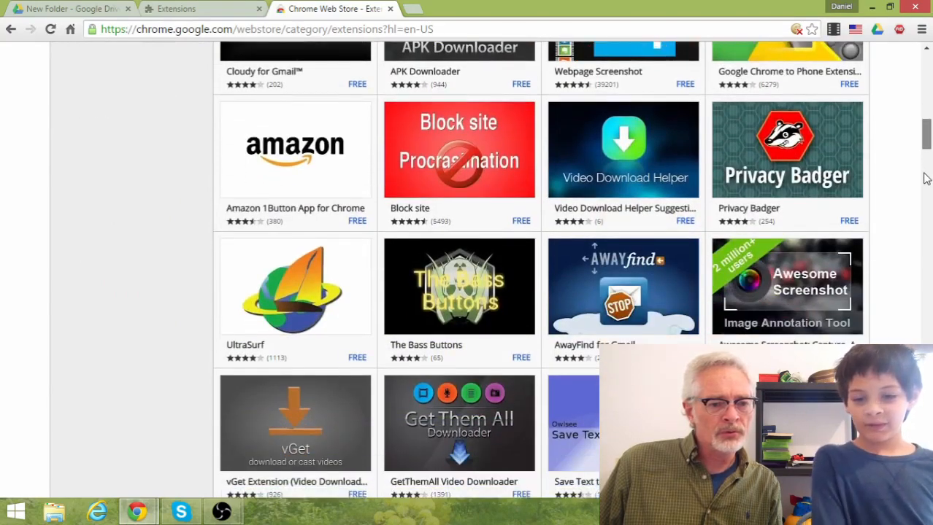
scroll(down, 3)
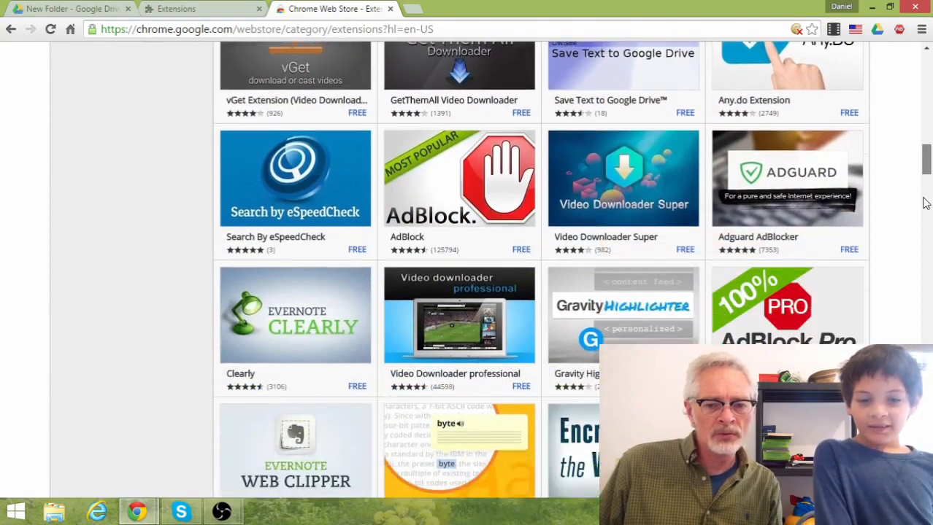
scroll(down, 3)
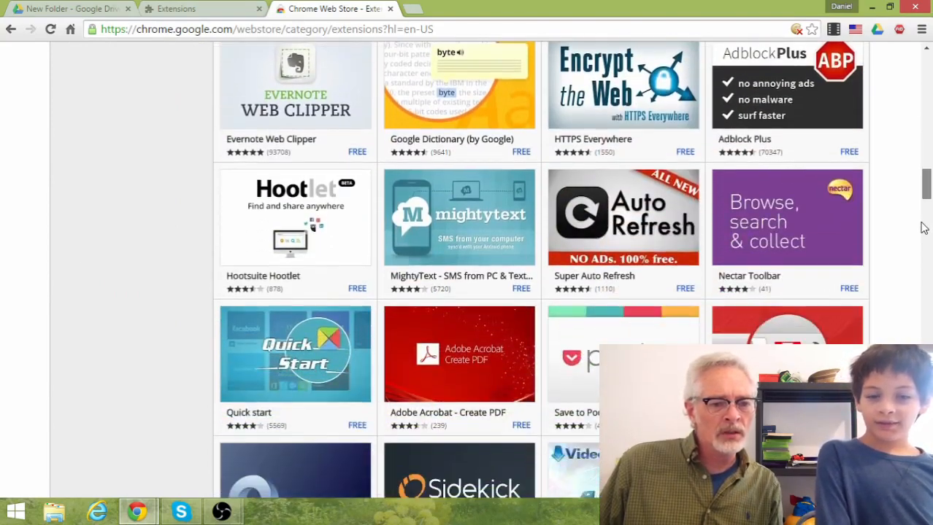
scroll(down, 3)
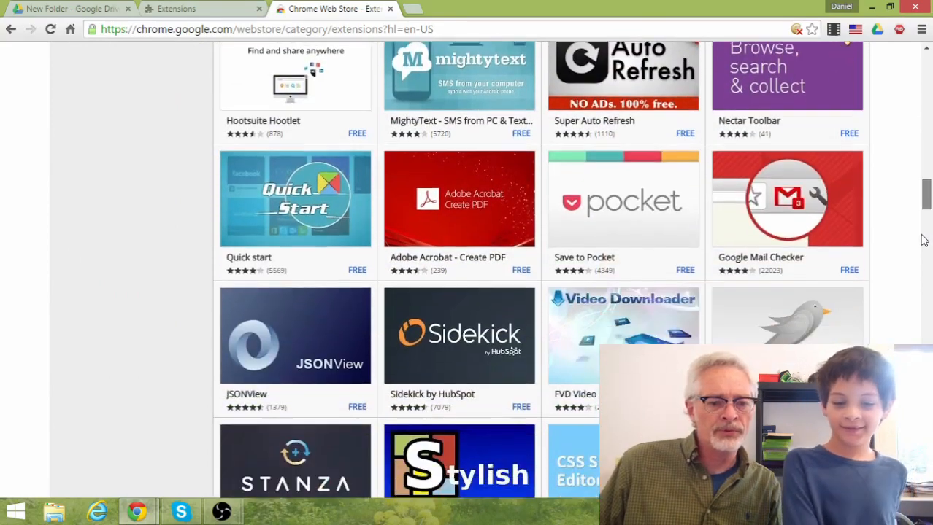
scroll(down, 3)
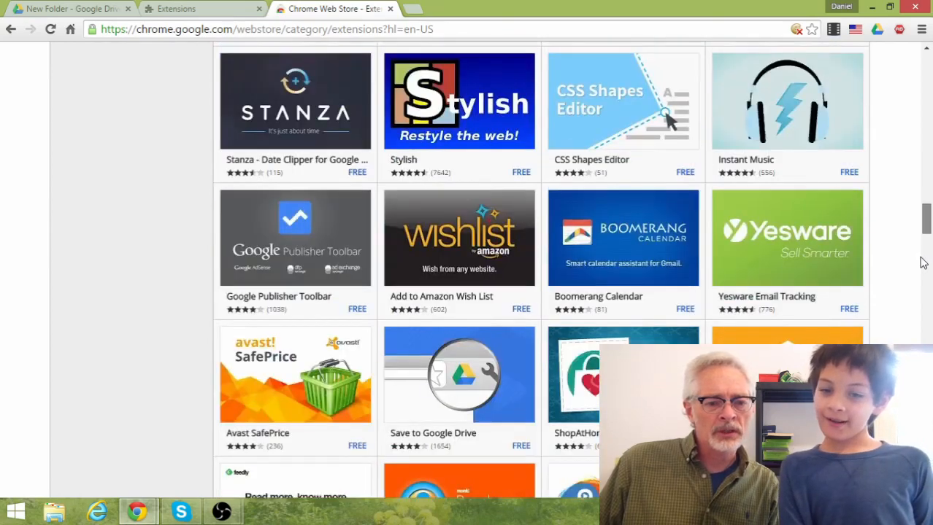
scroll(down, 3)
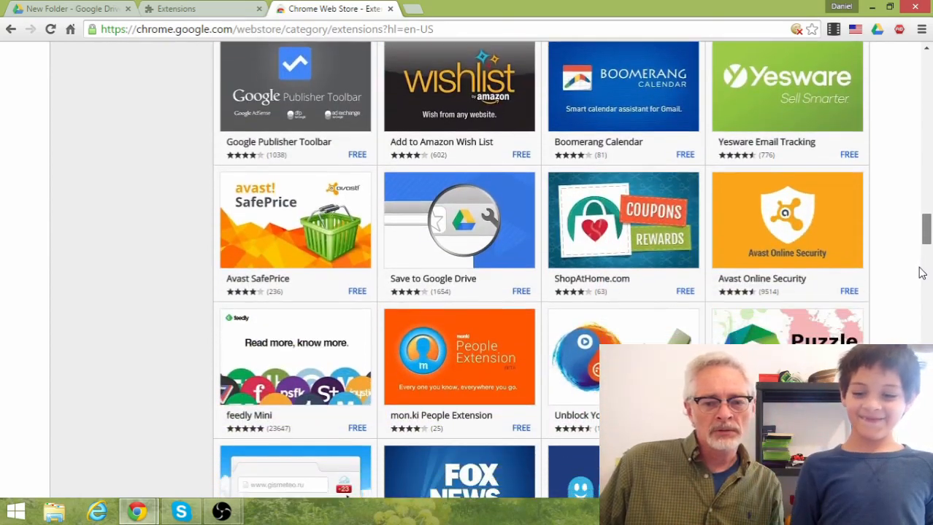
scroll(up, 3)
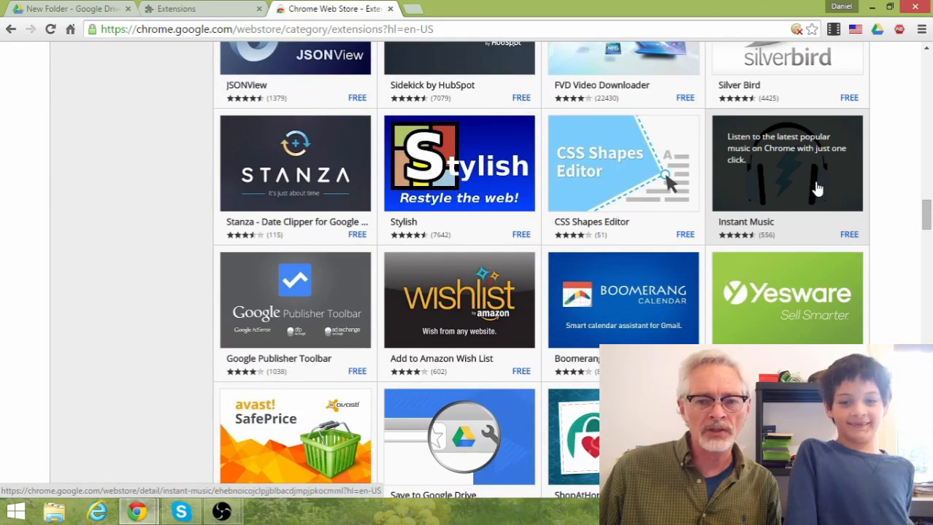
- Add the Instant Music extension to Chrome from its details page, confirming the install
click(787, 162)
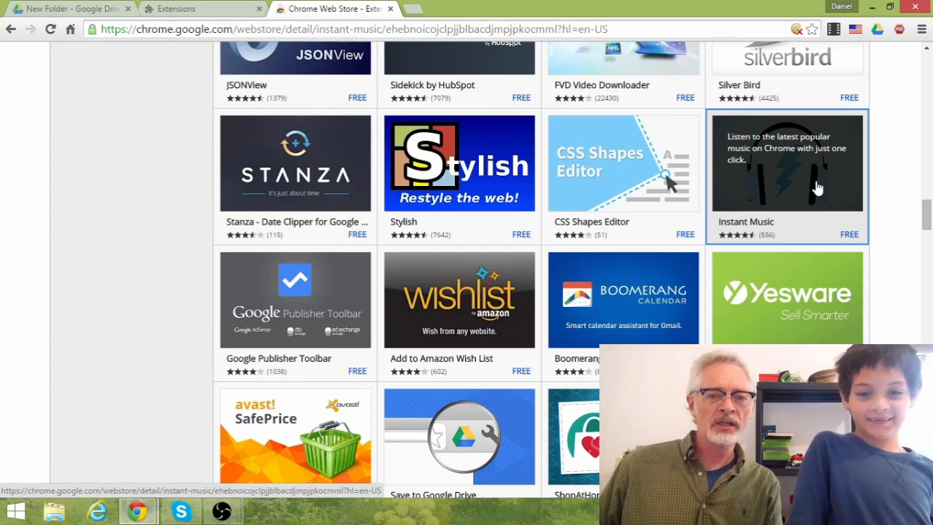
click(787, 162)
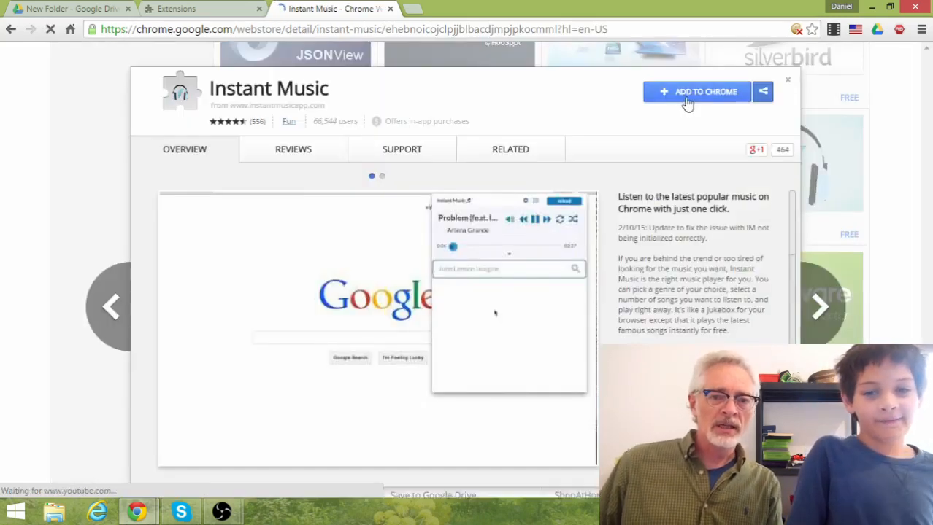
click(695, 91)
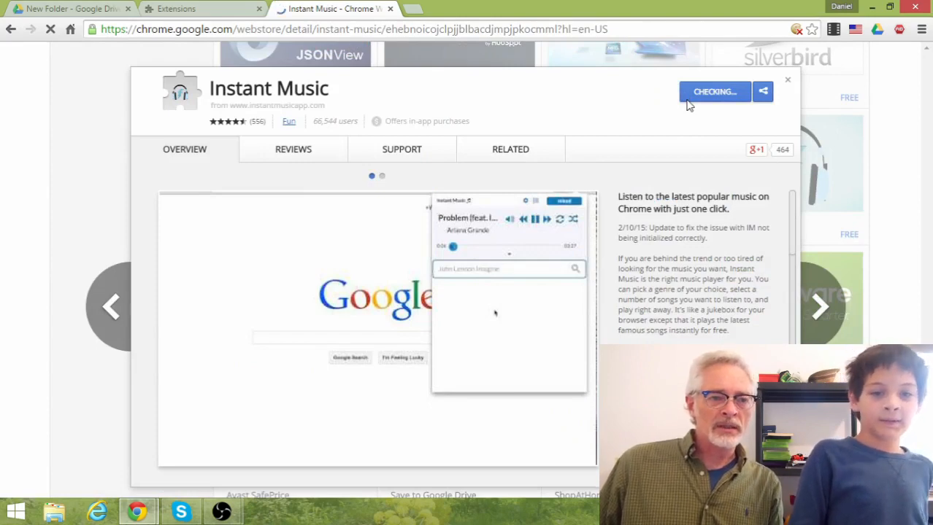
click(713, 90)
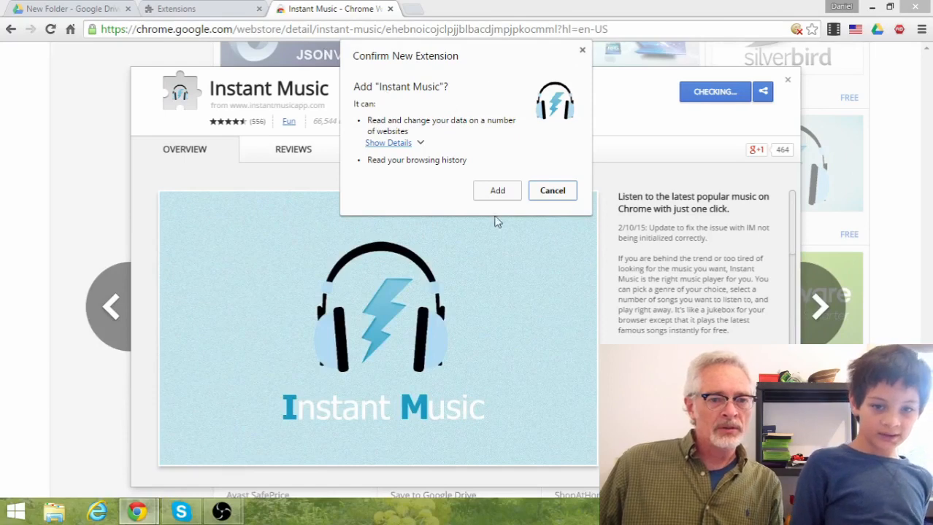
click(496, 190)
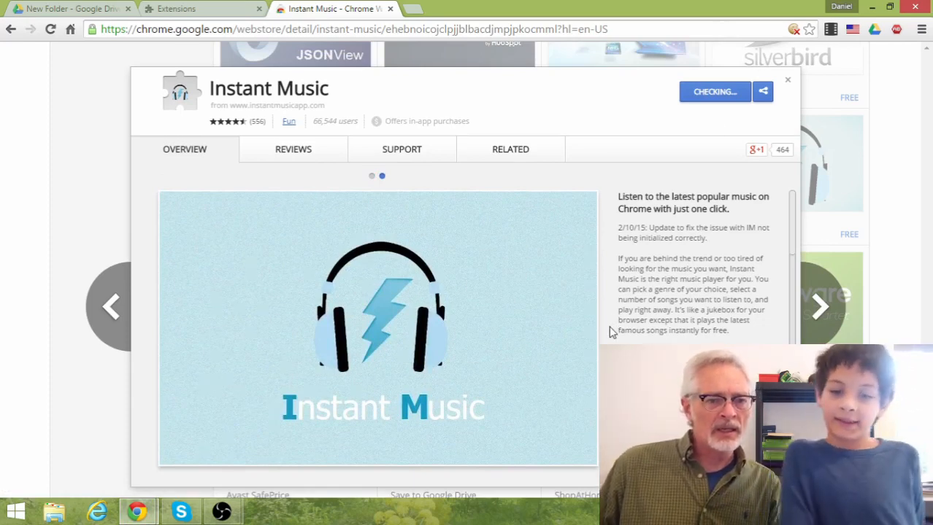
- View Instant Music's Related extensions and return to the extensions gallery
click(511, 148)
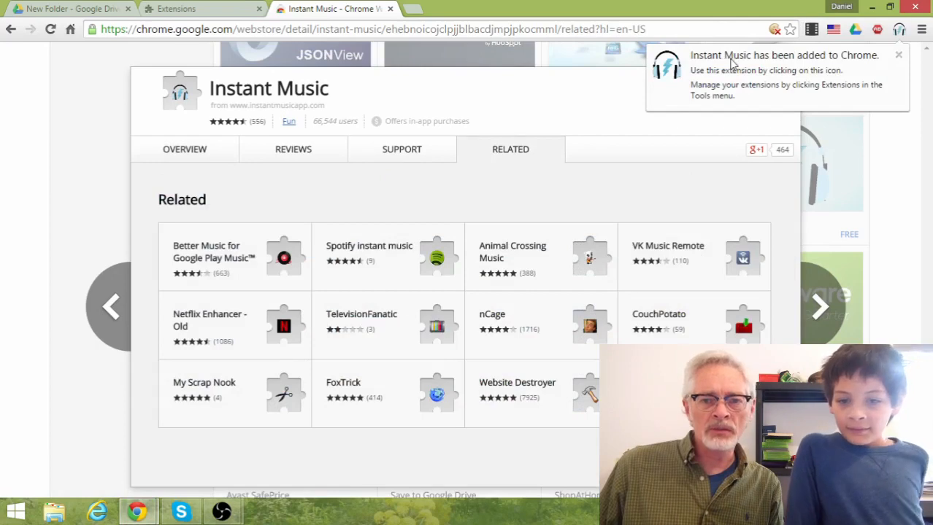
mouse_move(781, 81)
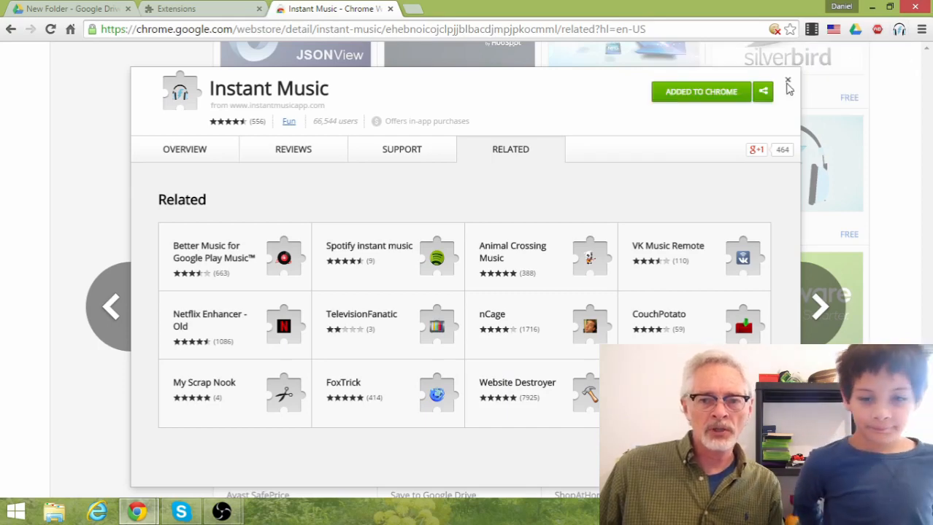
click(788, 80)
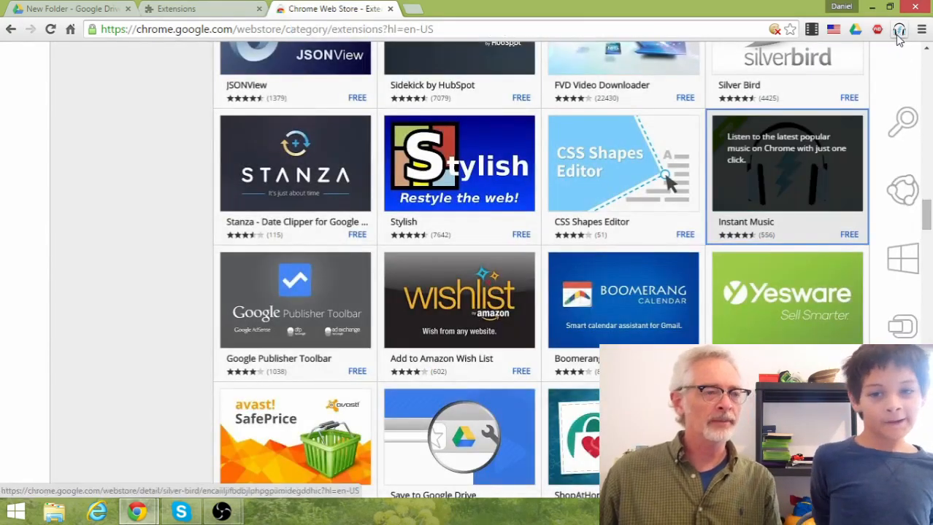
mouse_move(899, 30)
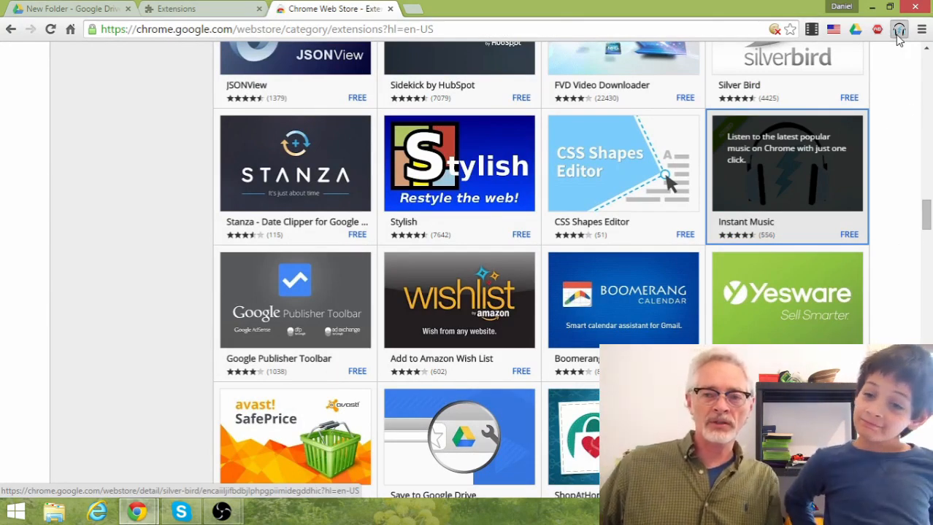
- Play Wiz Khalifa's "See You Again" in the Instant Music player
click(877, 29)
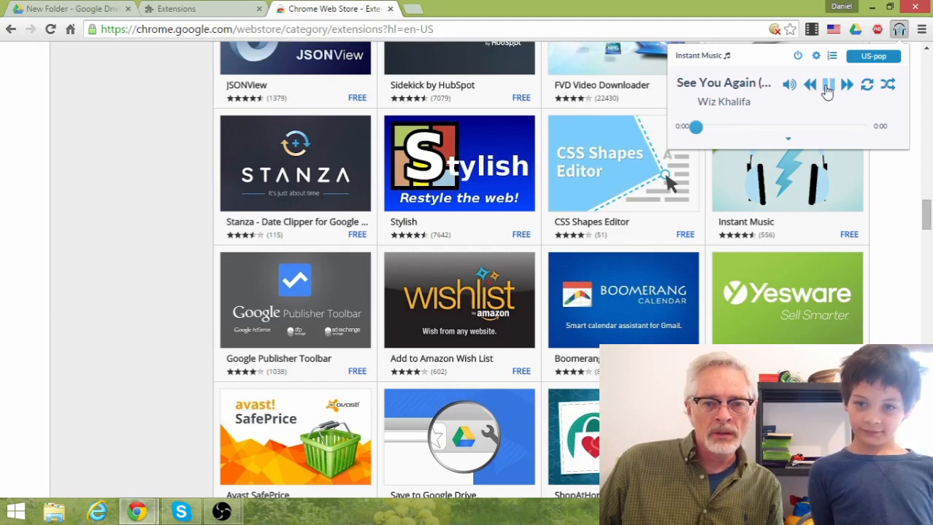
click(827, 83)
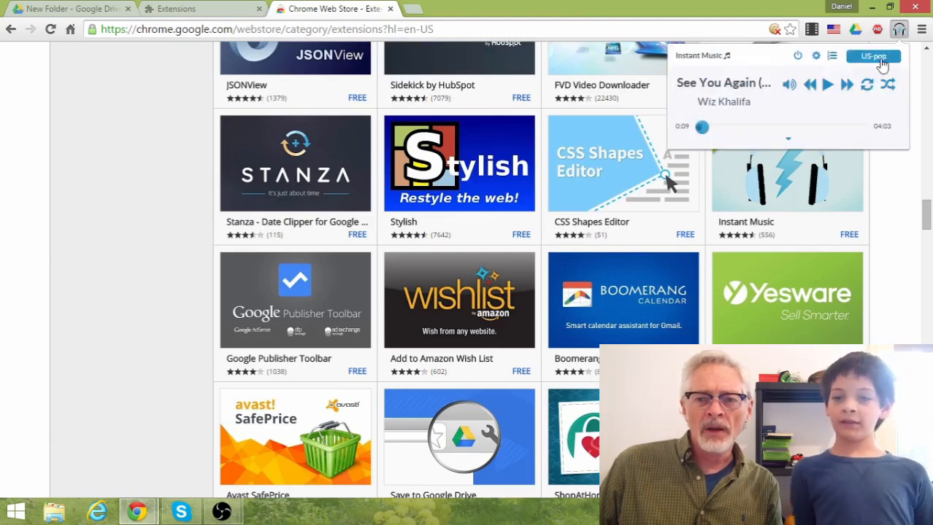
- Remove Instant Music from the installed extensions list in Chrome Settings, confirming the removal
click(923, 29)
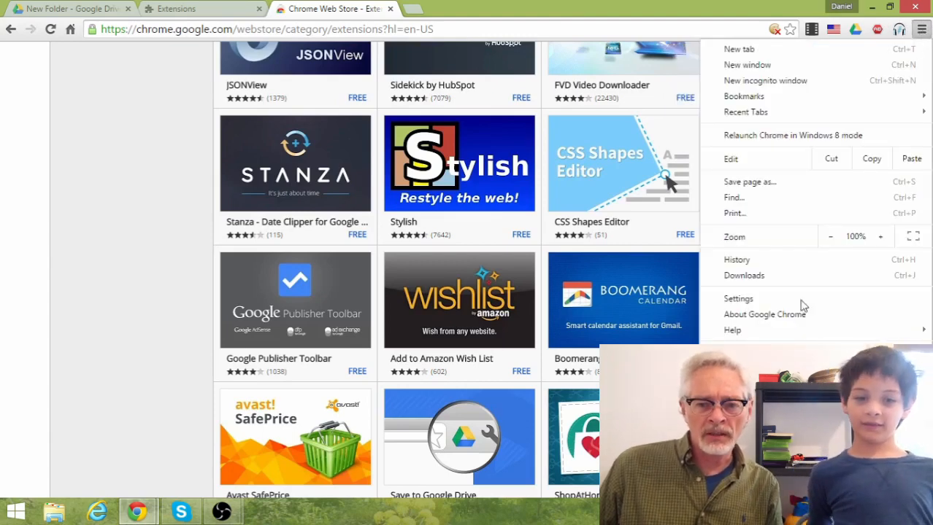
mouse_move(739, 300)
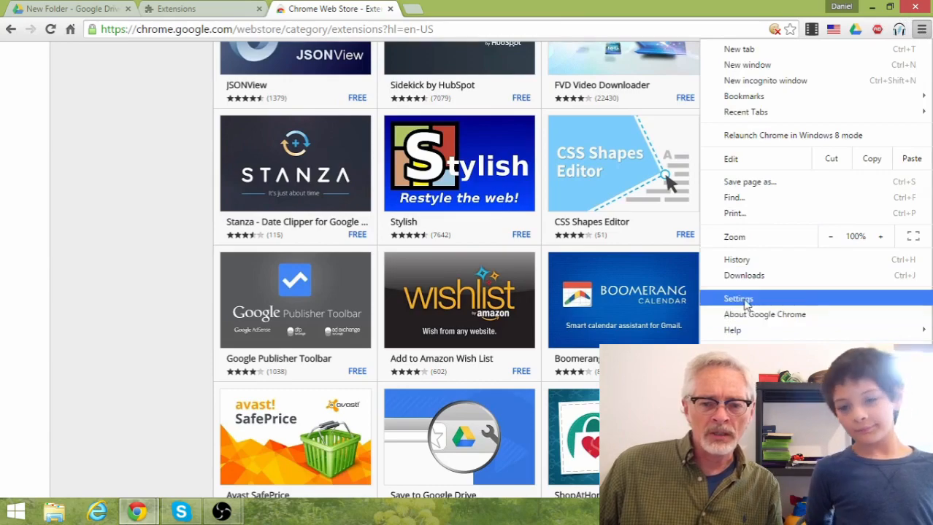
click(739, 298)
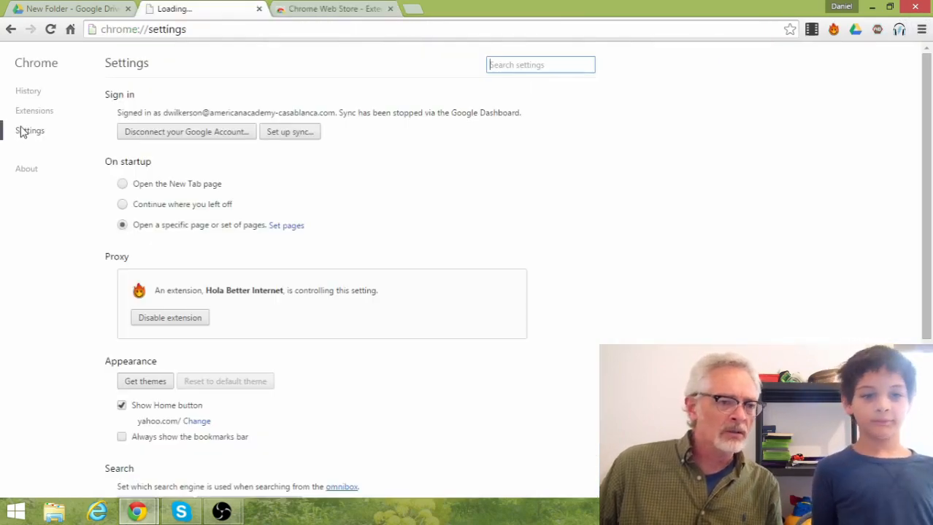
click(33, 111)
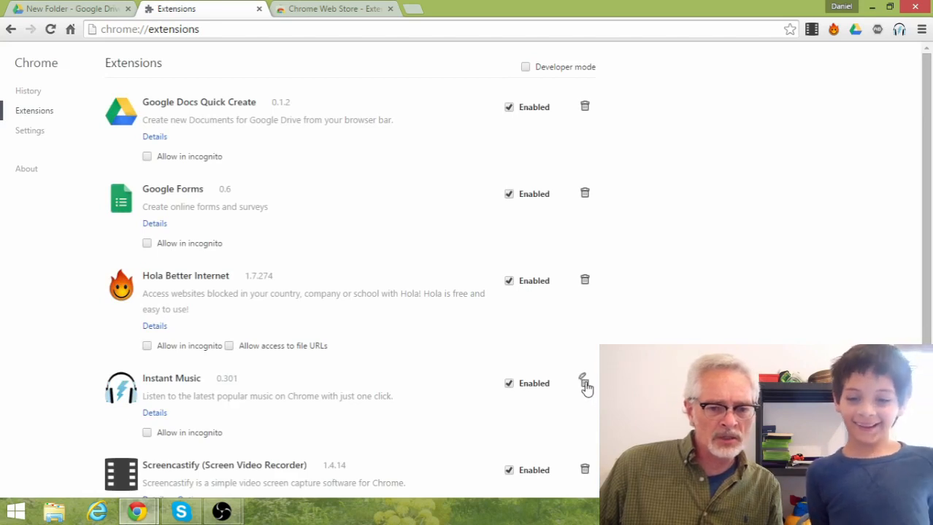
click(585, 383)
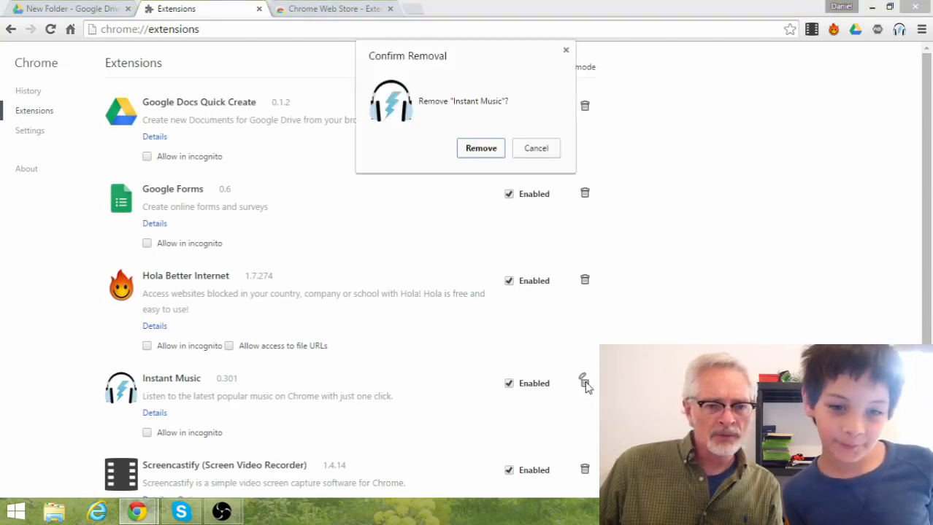
click(481, 149)
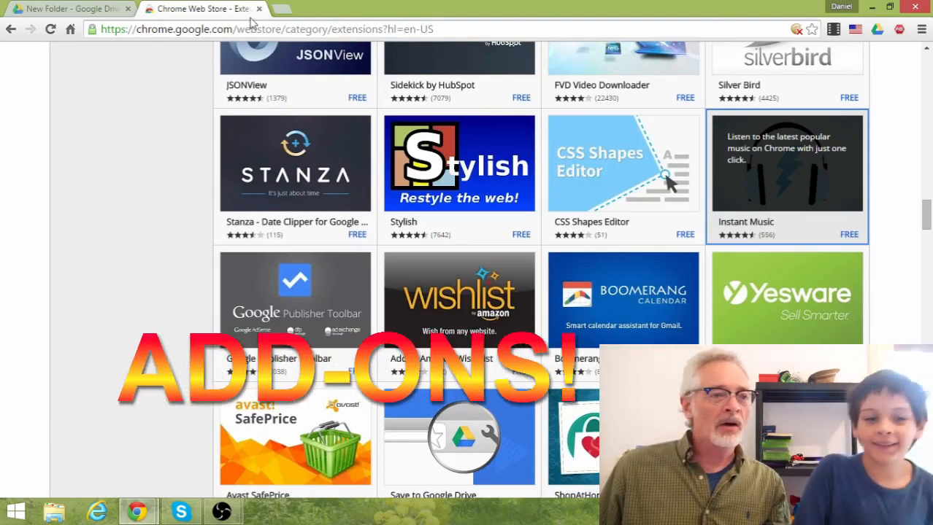
- Return to Drive's New Folder and select the Untitled document
click(66, 8)
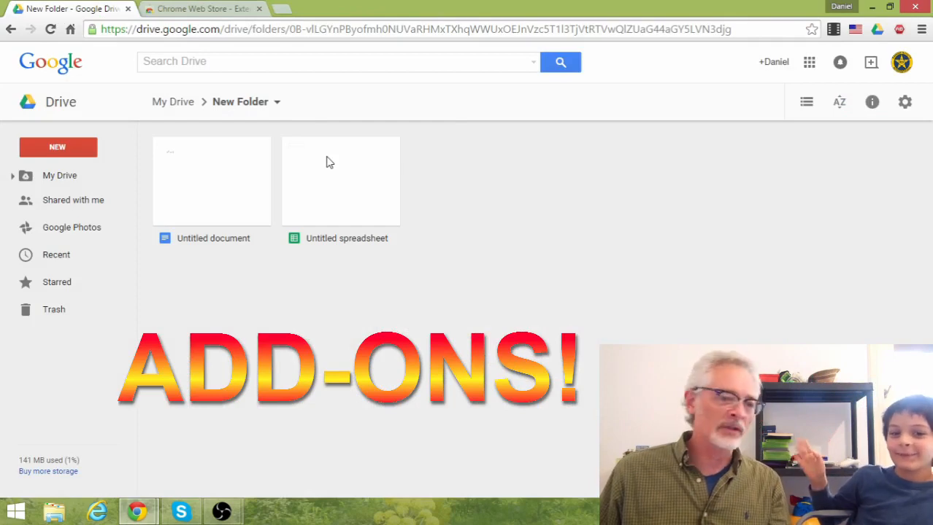
mouse_move(461, 219)
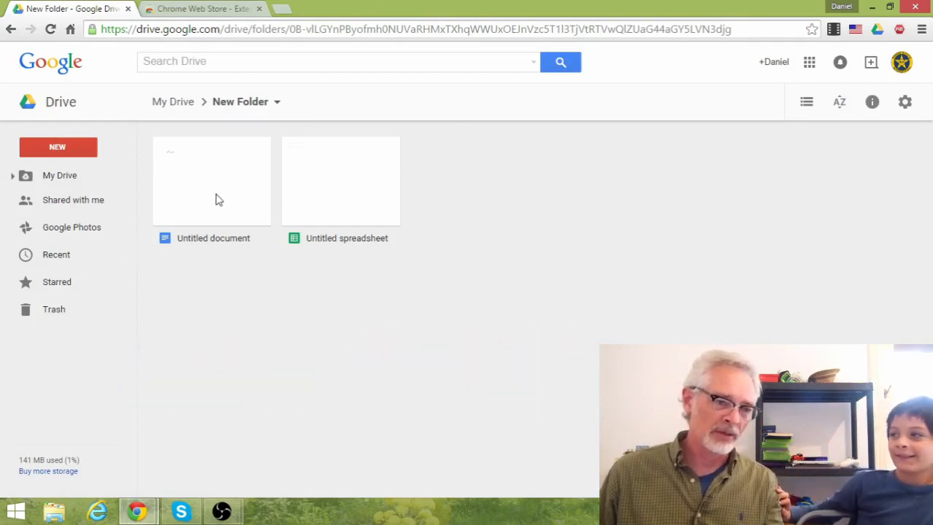
click(211, 181)
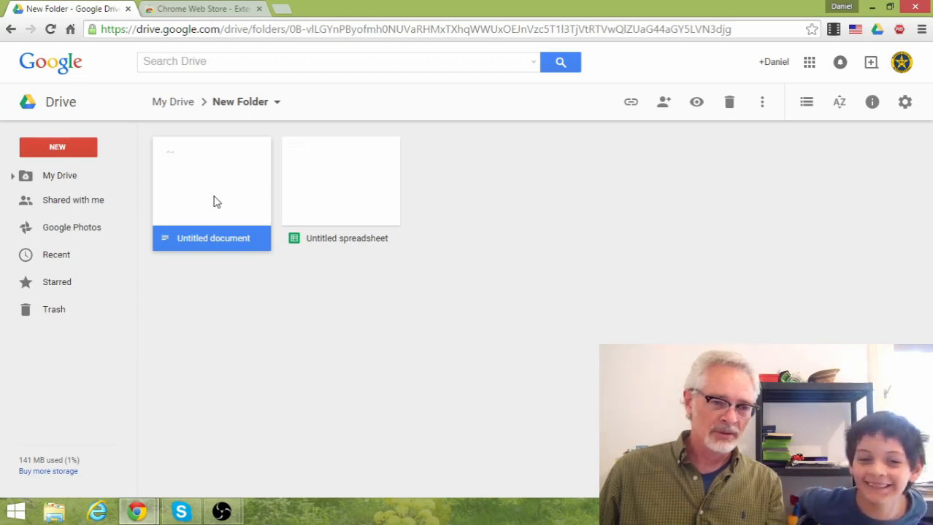
- Open the Untitled document and list its installed add-ons: Formula Editor, Kaizena Mini, VexTab
double_click(210, 181)
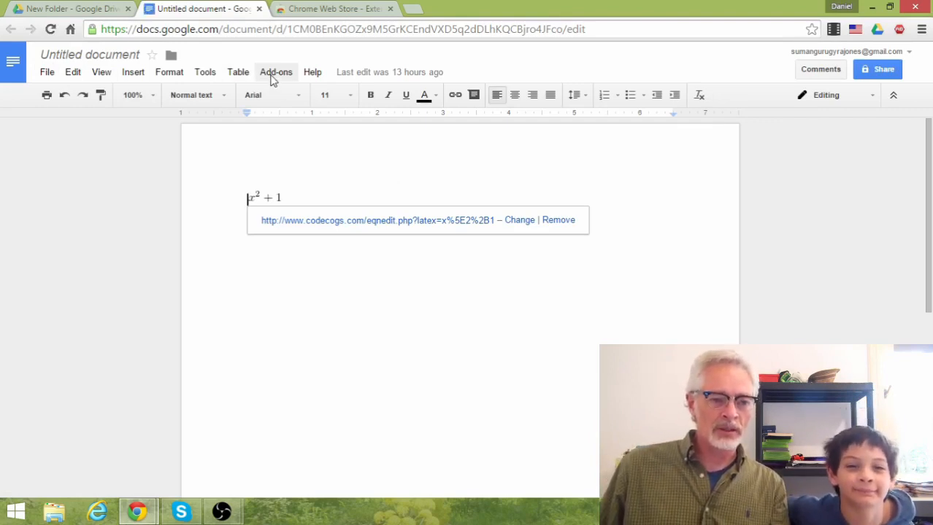
click(290, 197)
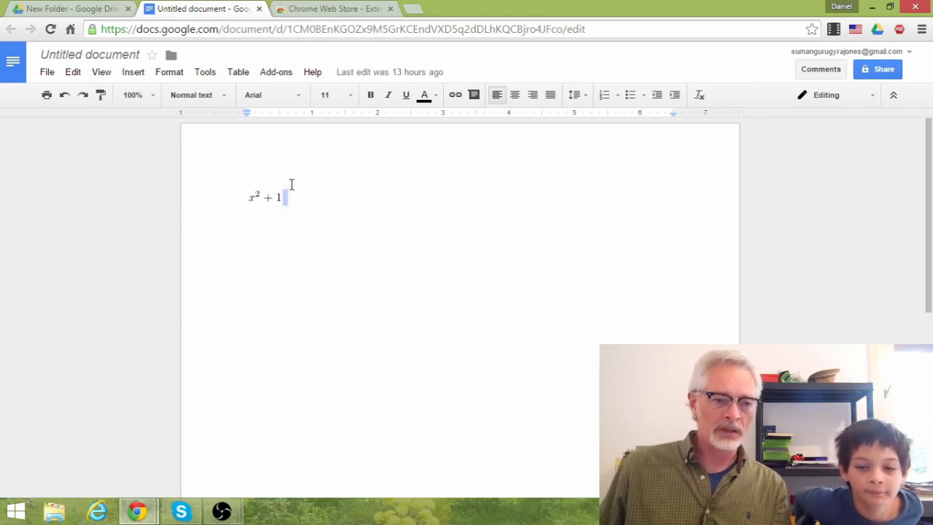
click(276, 71)
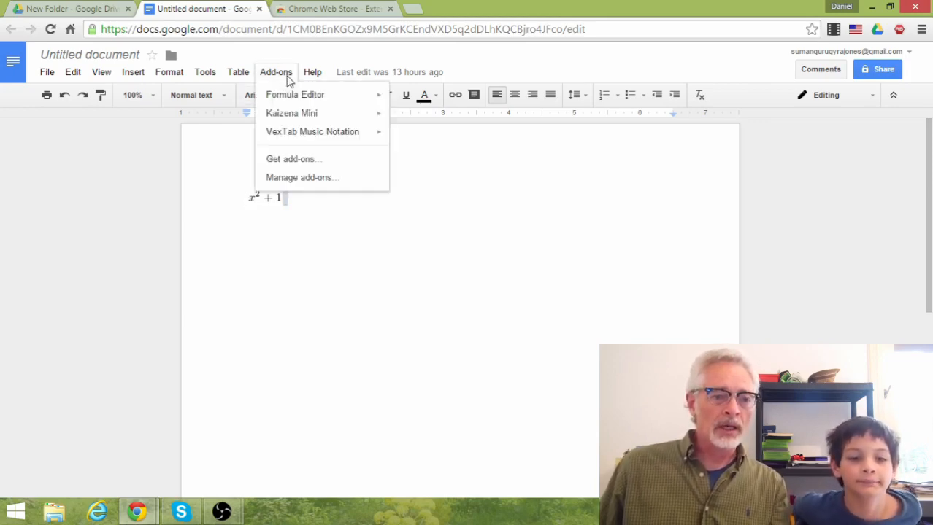
mouse_move(292, 114)
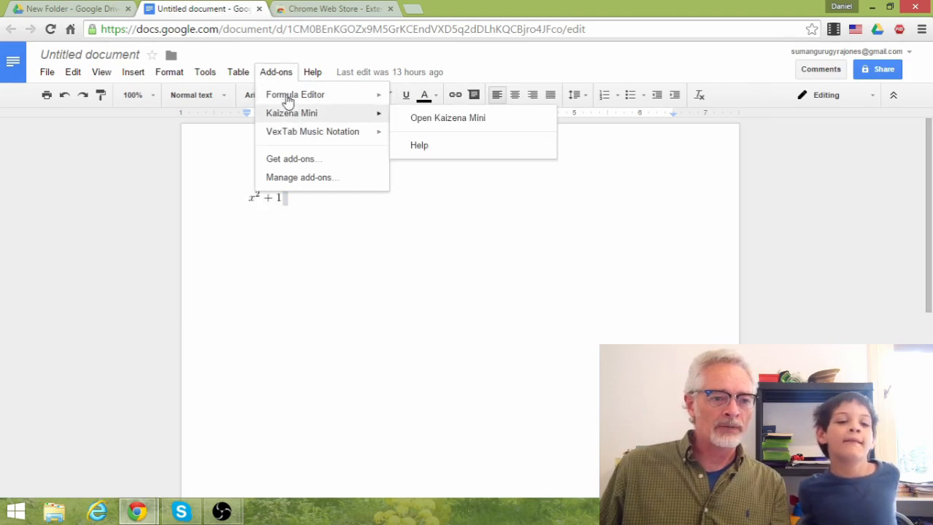
mouse_move(295, 95)
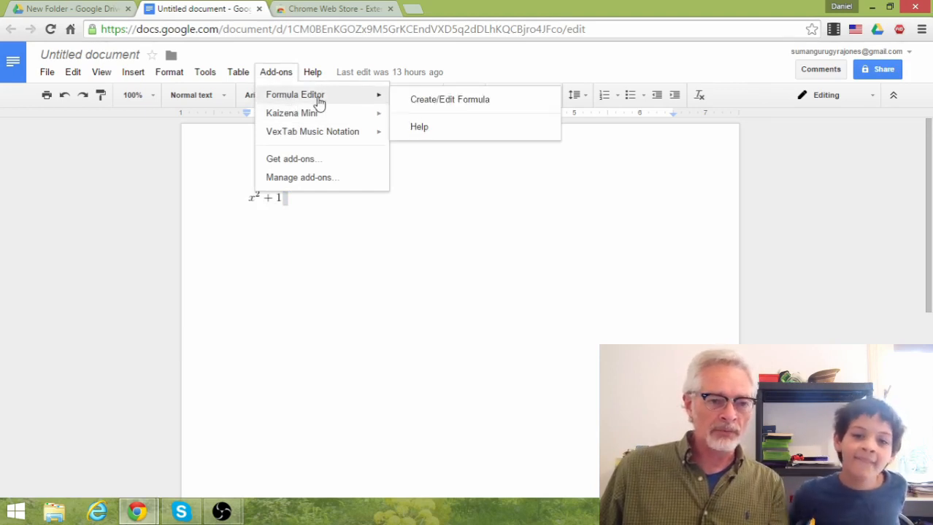
mouse_move(292, 114)
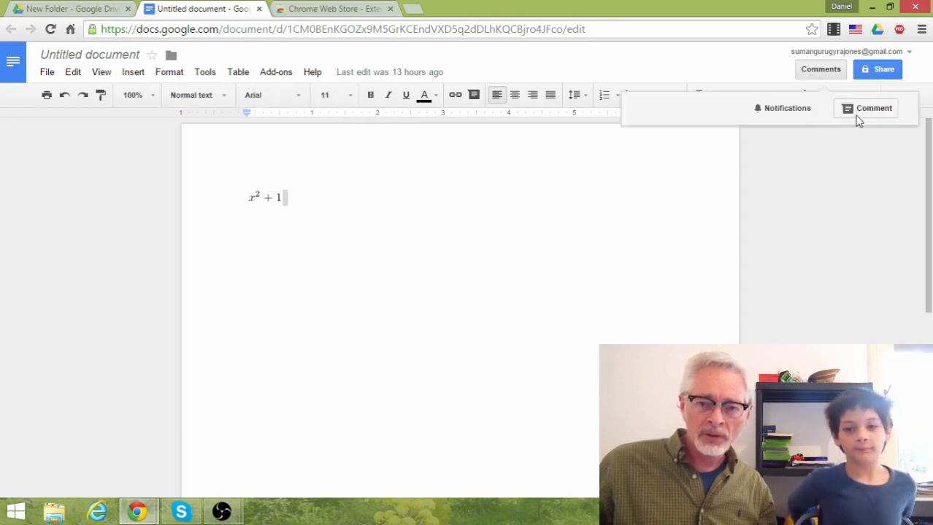
- Reject the suggested edit on the x² + 1 equation image
click(873, 108)
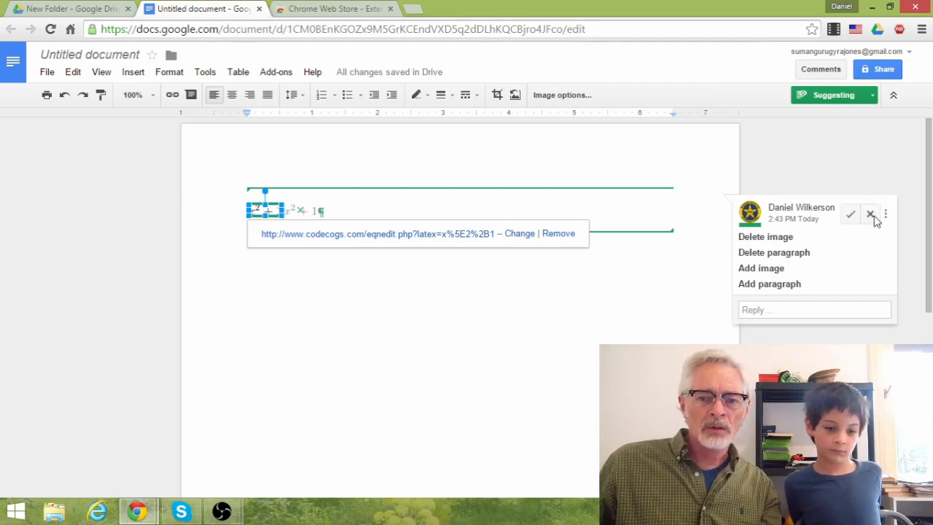
click(870, 214)
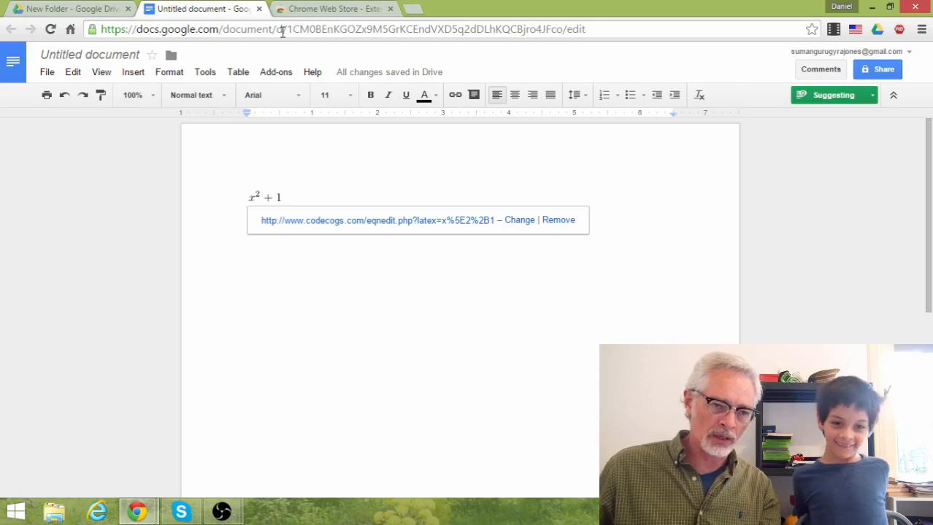
- From the Add-ons menu choose Get add-ons to show the Docs add-ons store
click(275, 72)
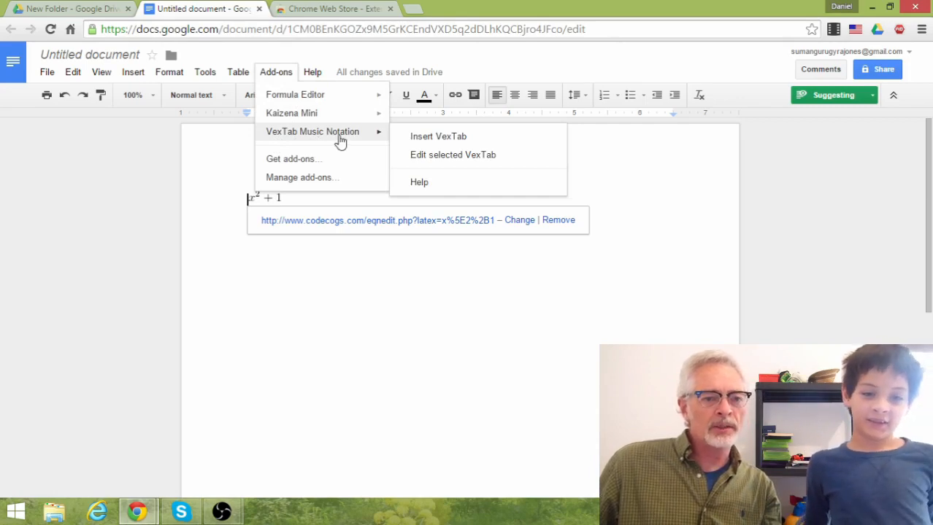
mouse_move(336, 140)
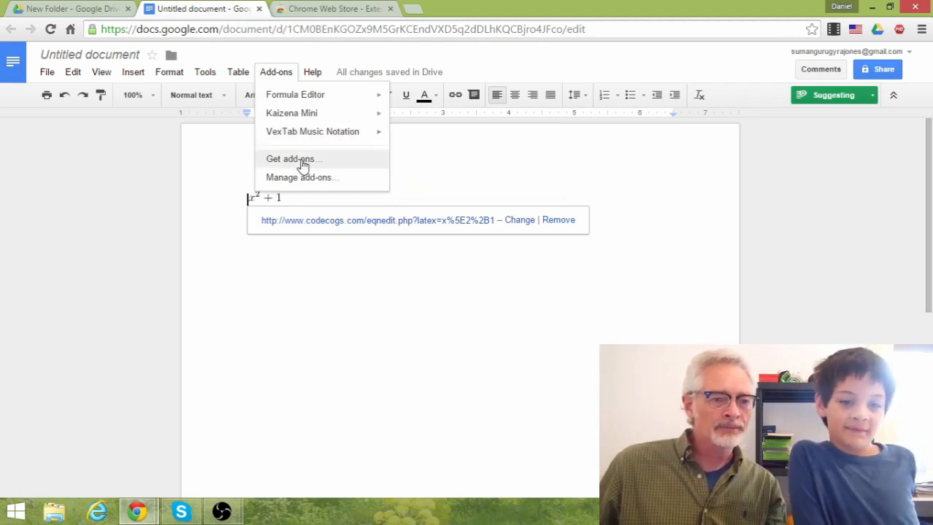
mouse_move(276, 181)
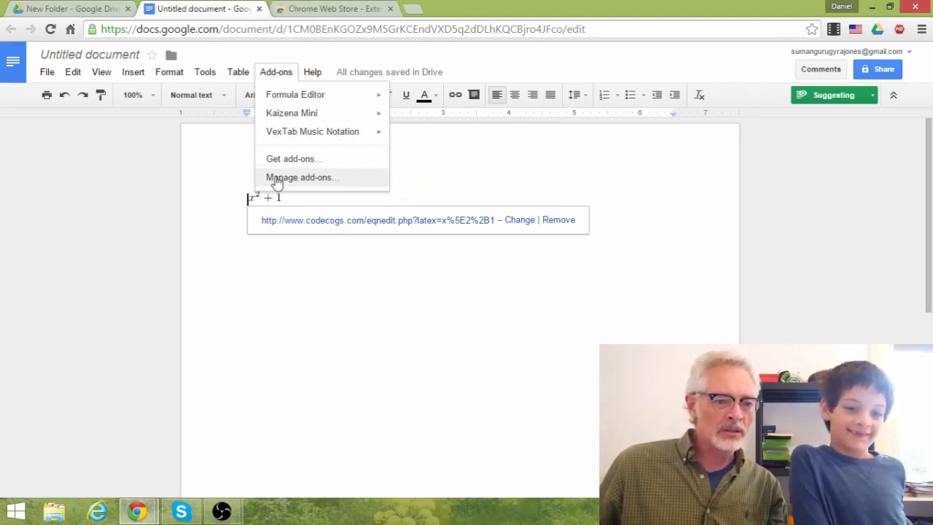
mouse_move(306, 182)
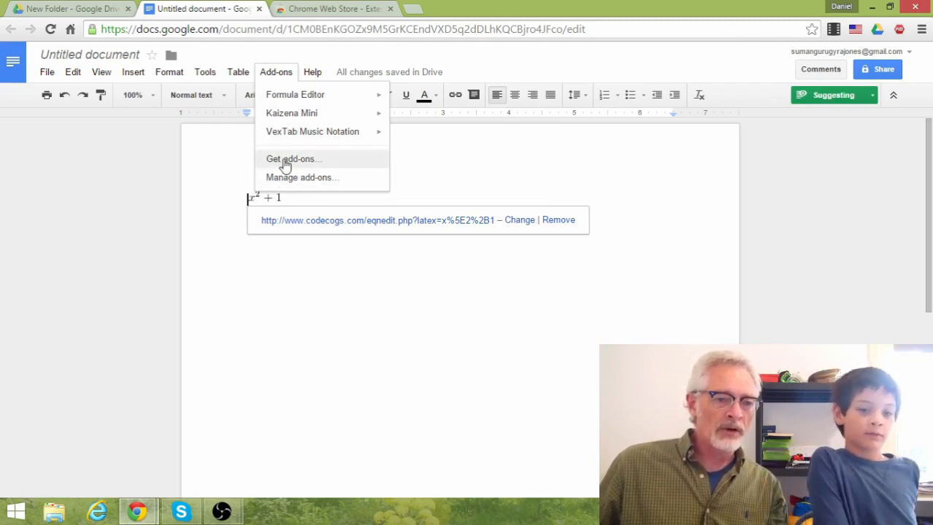
click(293, 158)
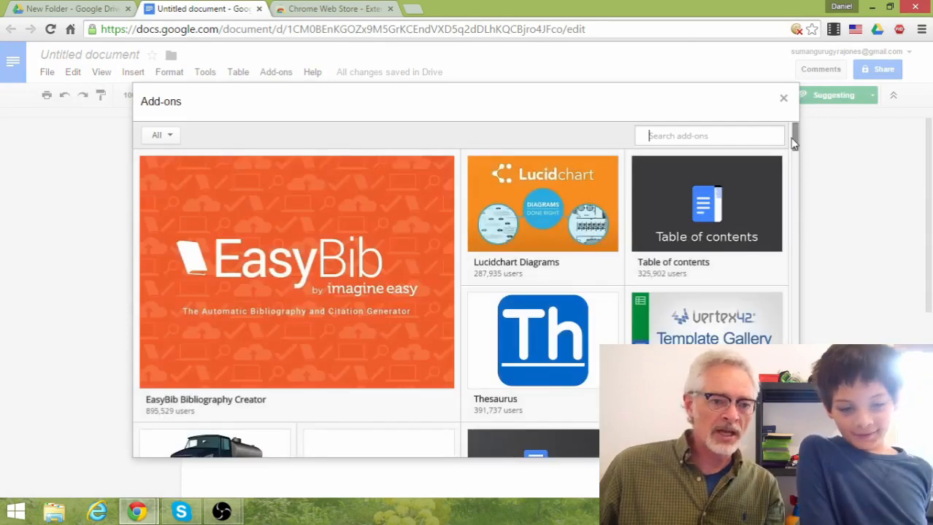
- Scroll down through the Docs add-ons gallery listings
scroll(down, 3)
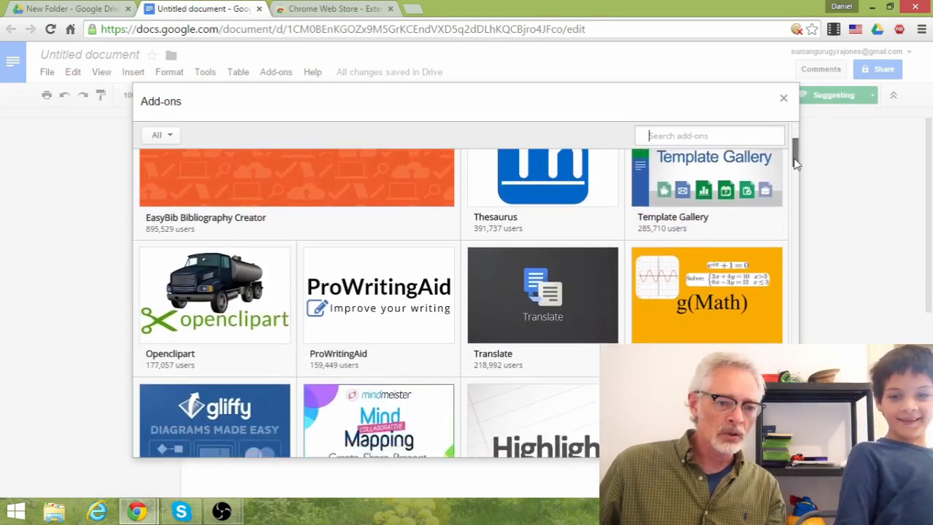
scroll(down, 3)
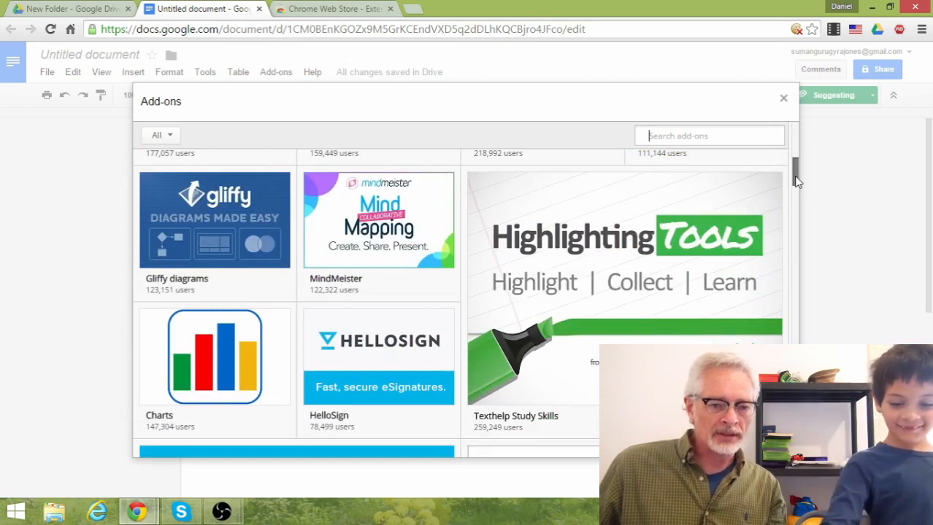
scroll(down, 3)
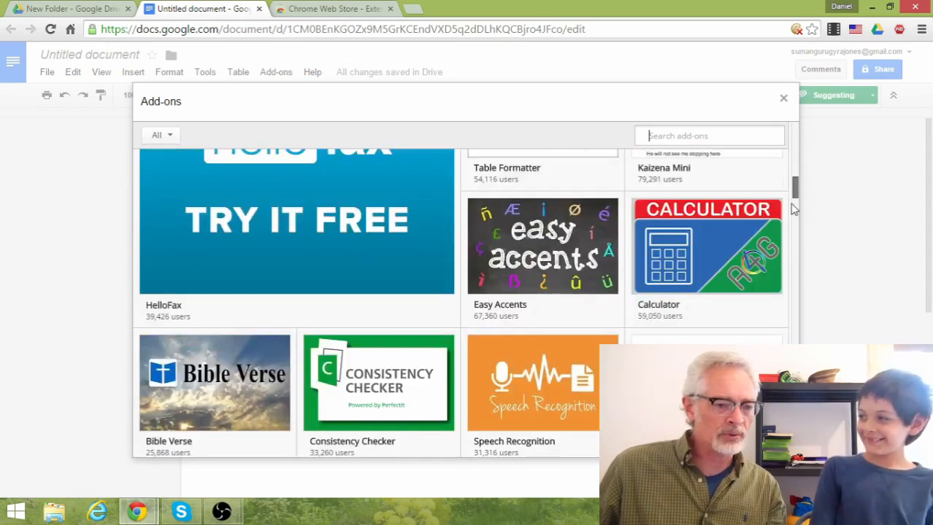
scroll(down, 3)
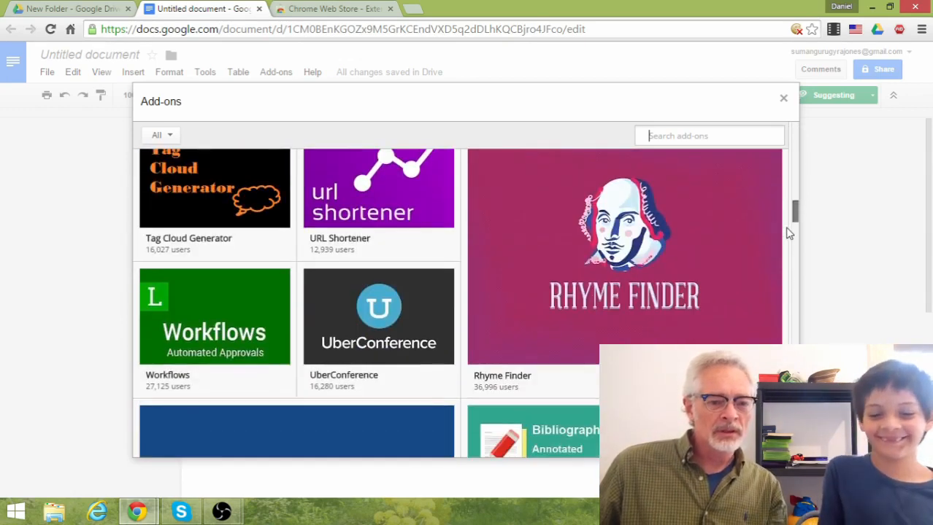
scroll(down, 3)
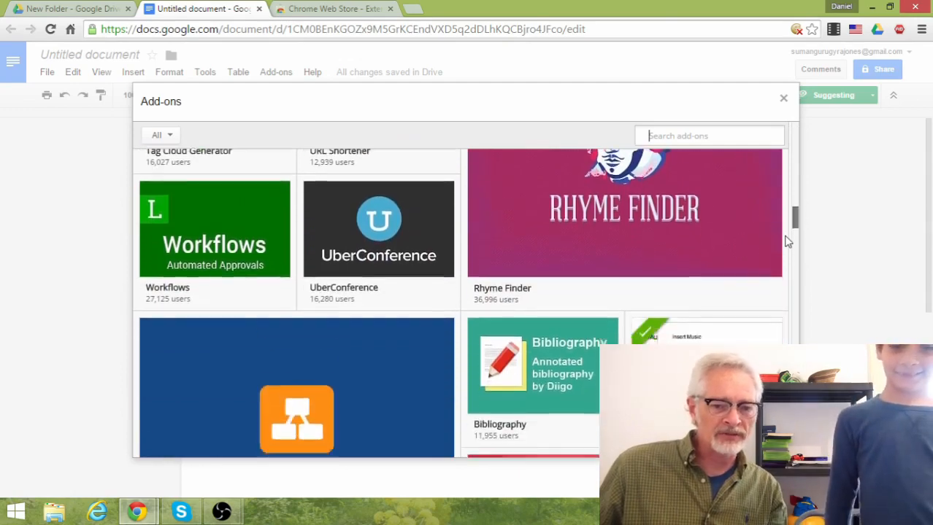
scroll(down, 3)
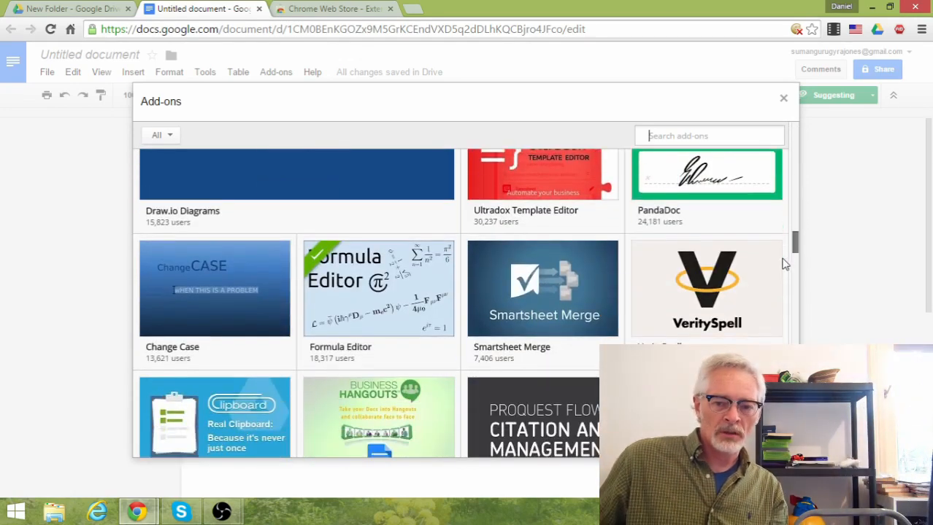
scroll(down, 3)
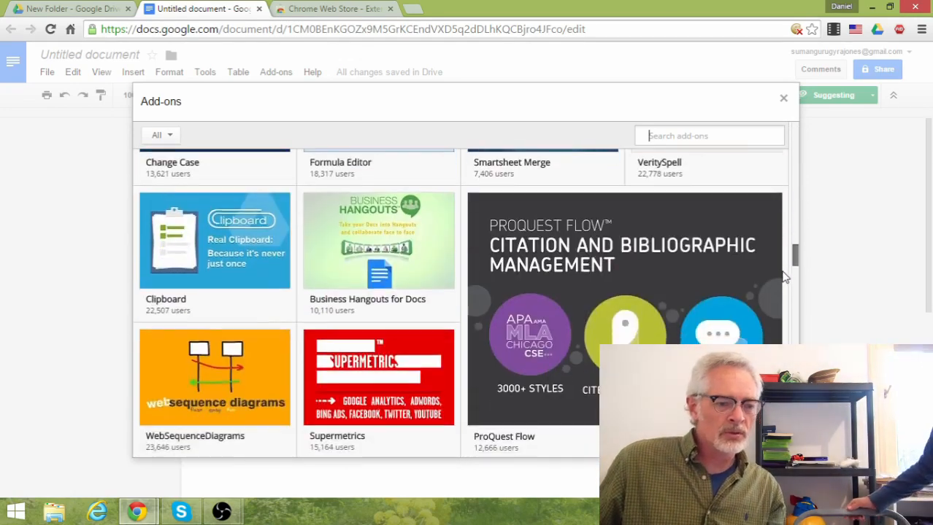
scroll(down, 3)
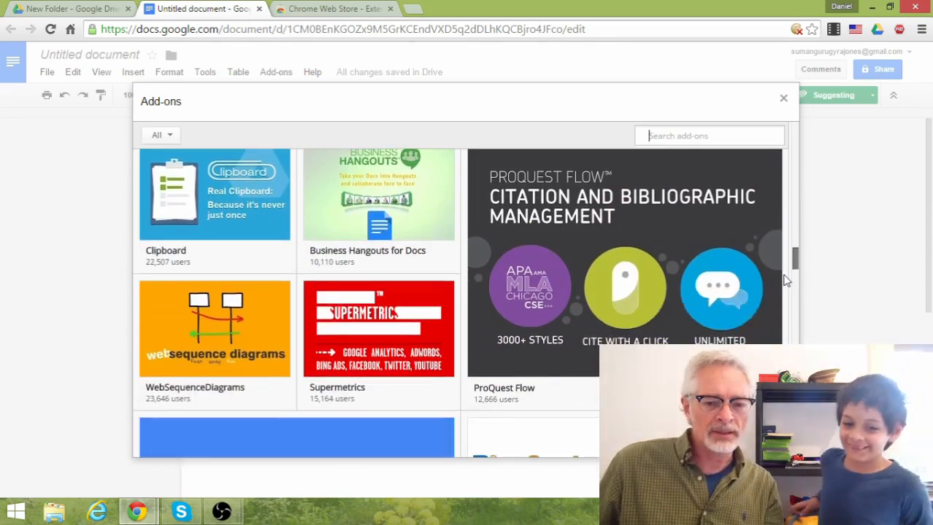
scroll(down, 3)
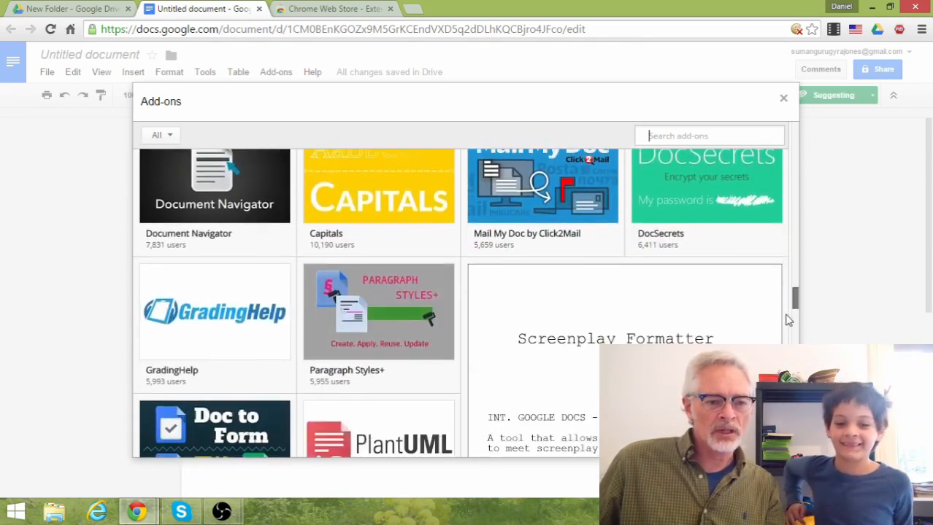
scroll(down, 3)
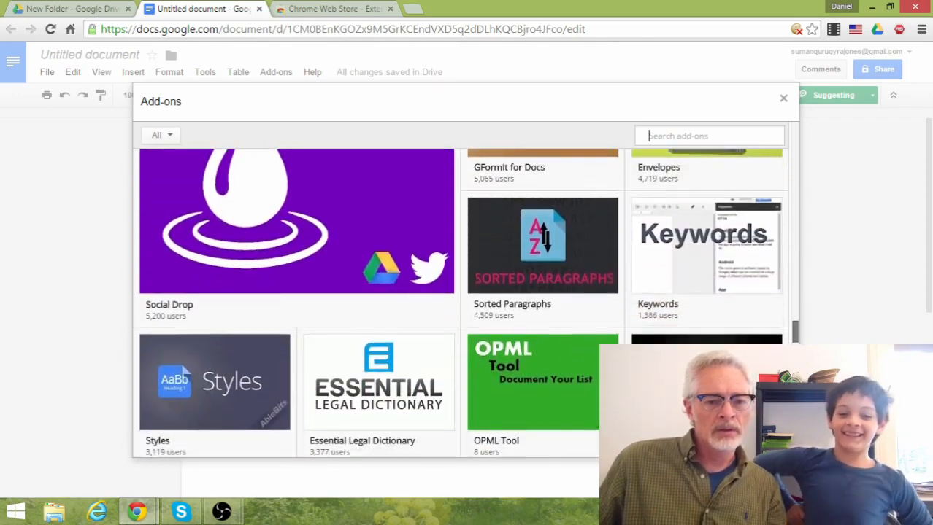
scroll(down, 3)
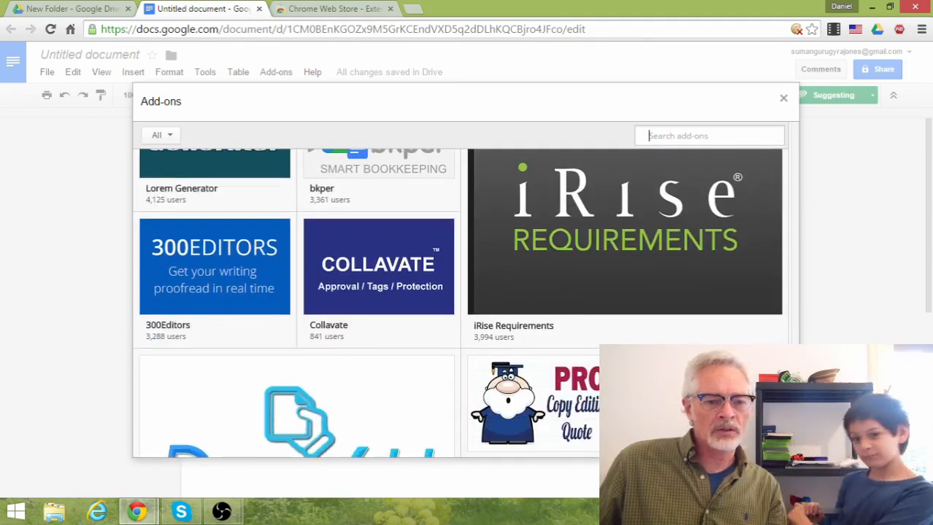
scroll(down, 3)
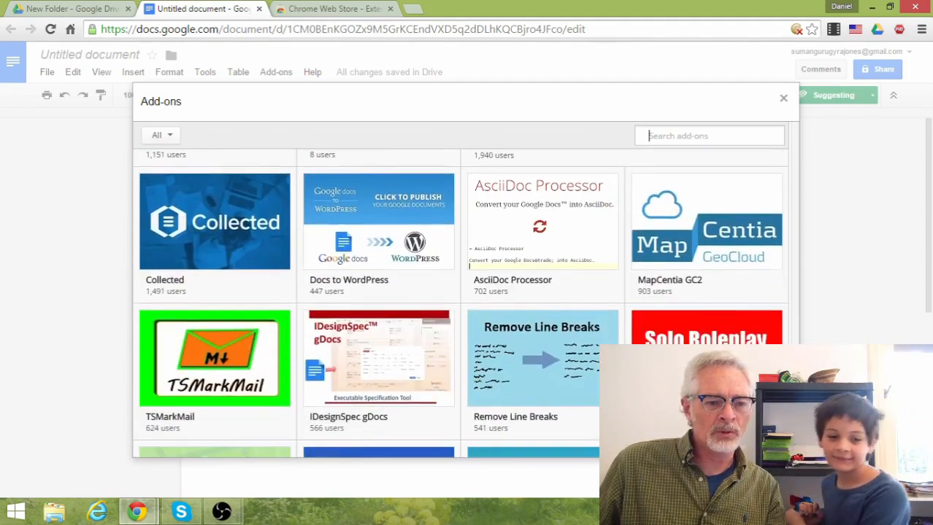
scroll(down, 3)
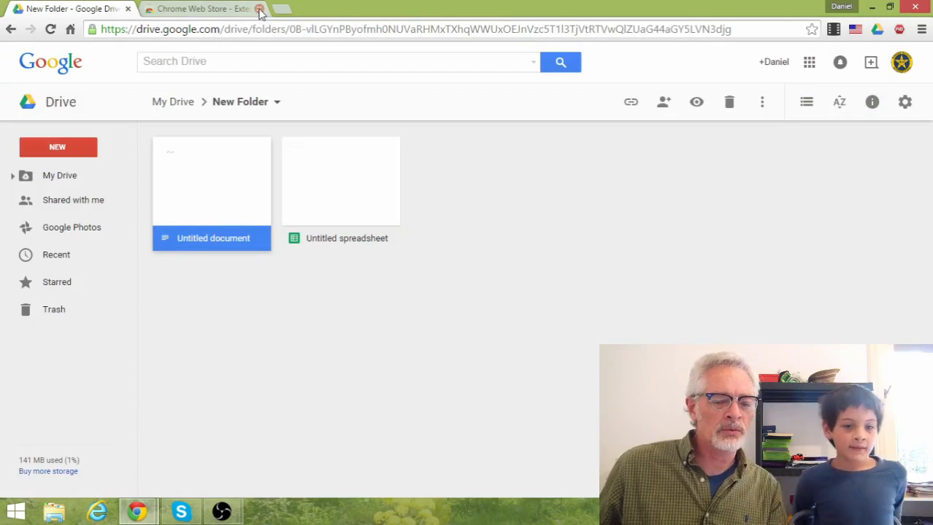
- Open the Untitled spreadsheet and show the Sheets add-ons store with Doctopus, Flubaroo and others
double_click(340, 181)
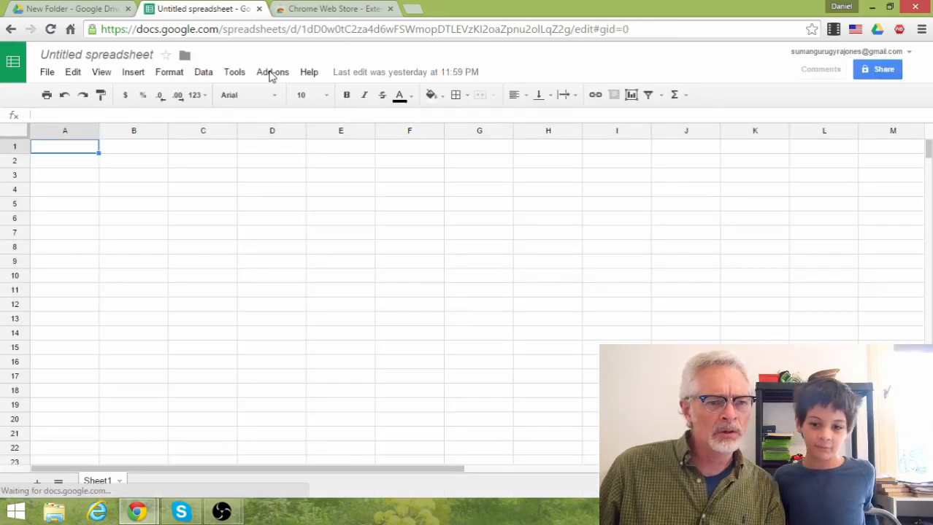
click(271, 71)
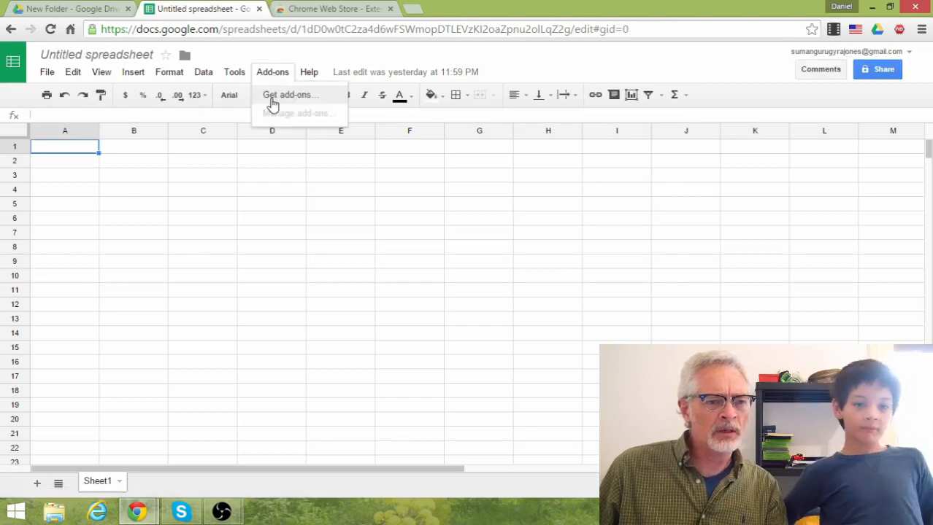
click(289, 93)
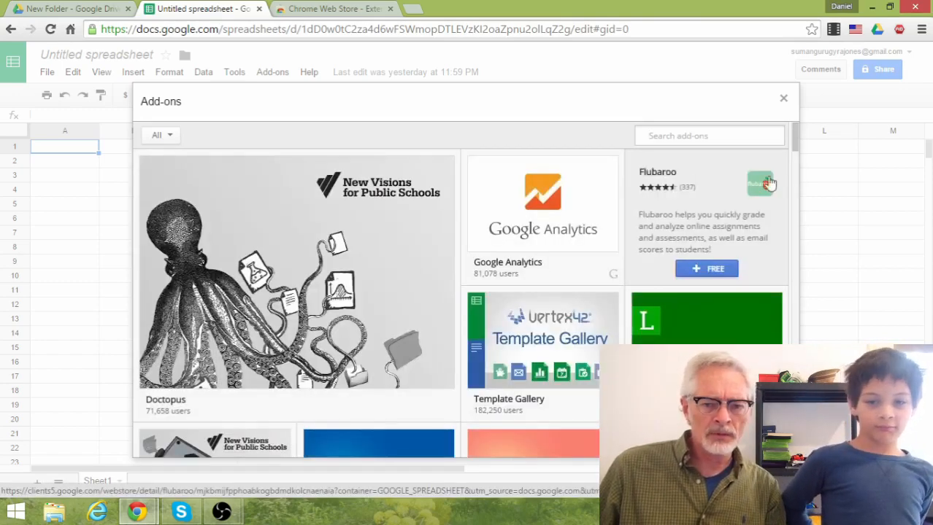
mouse_move(754, 161)
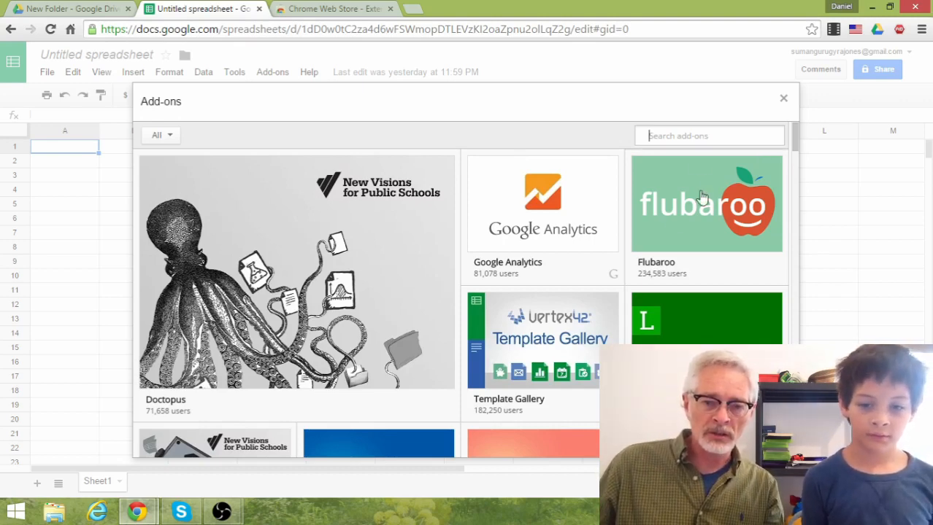
mouse_move(703, 204)
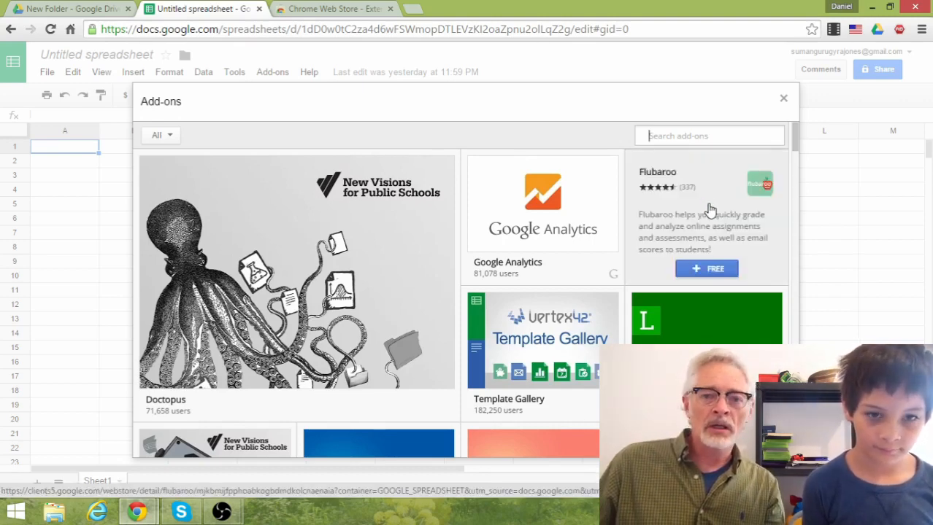